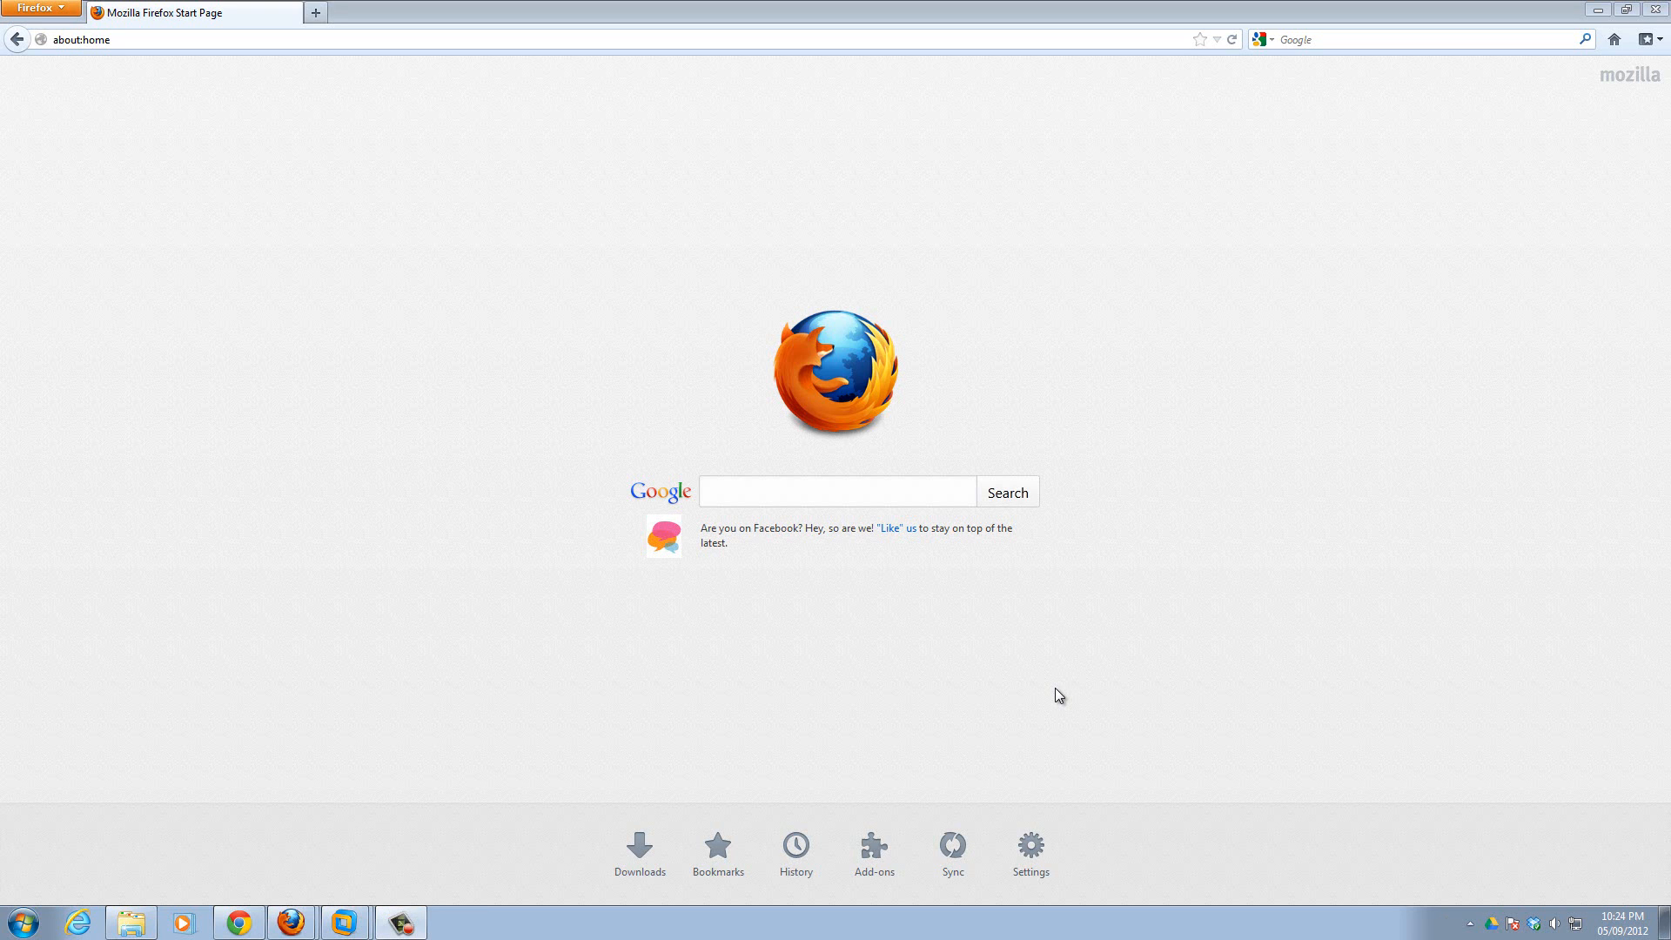
mouse_move(1045, 695)
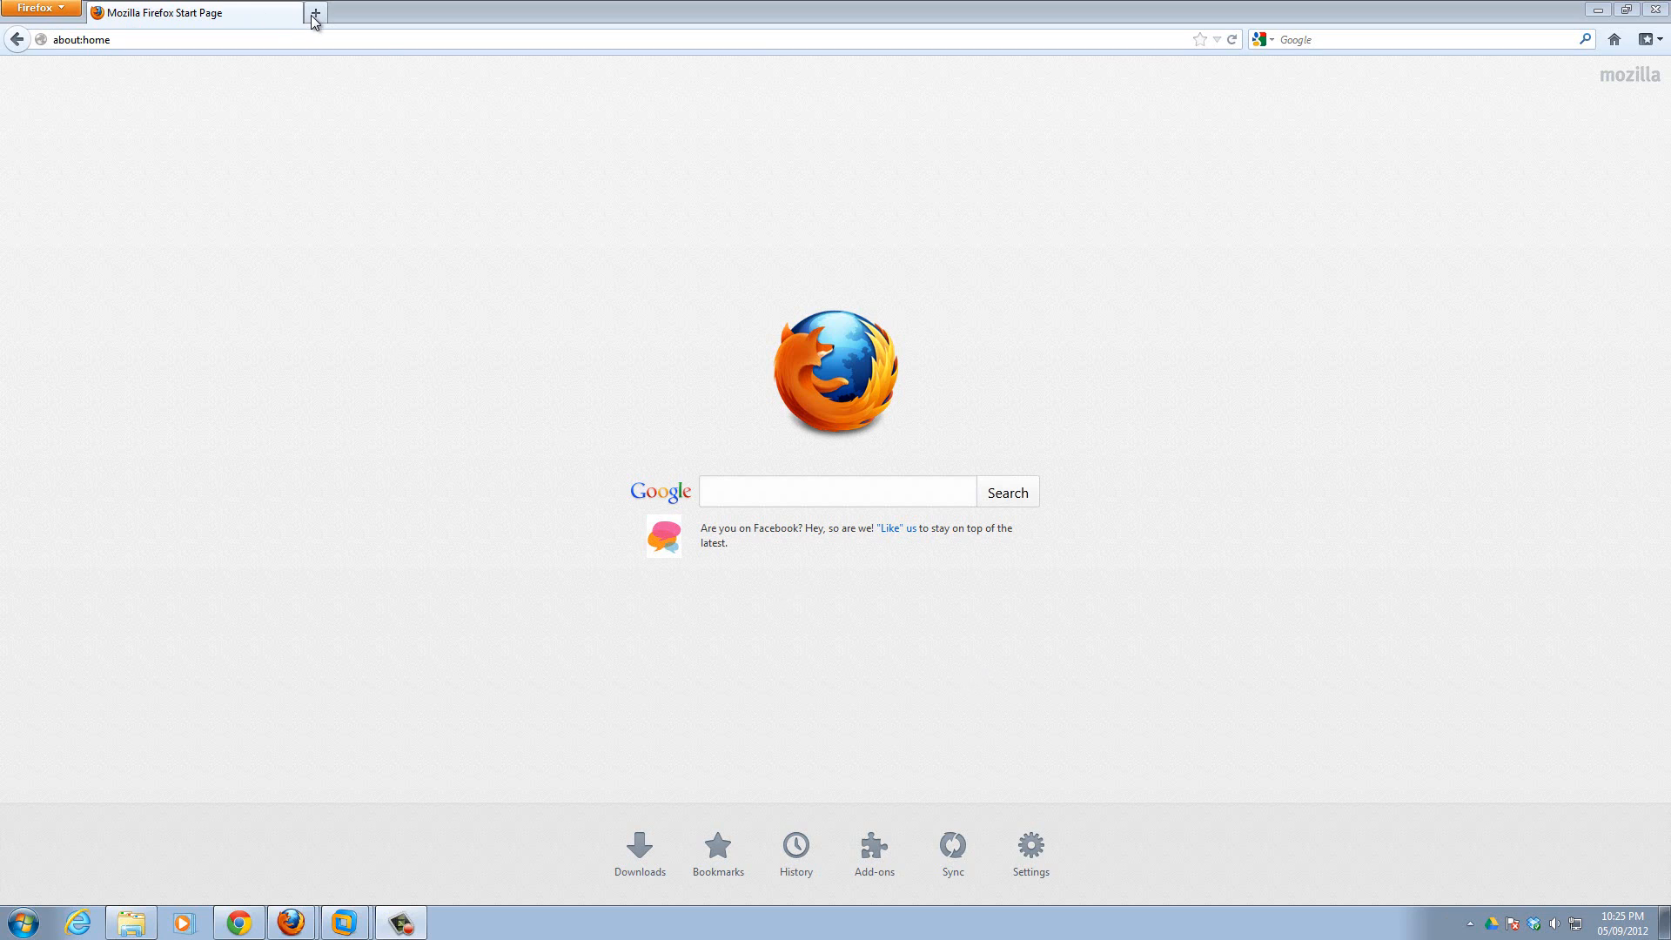
mouse_move(315, 19)
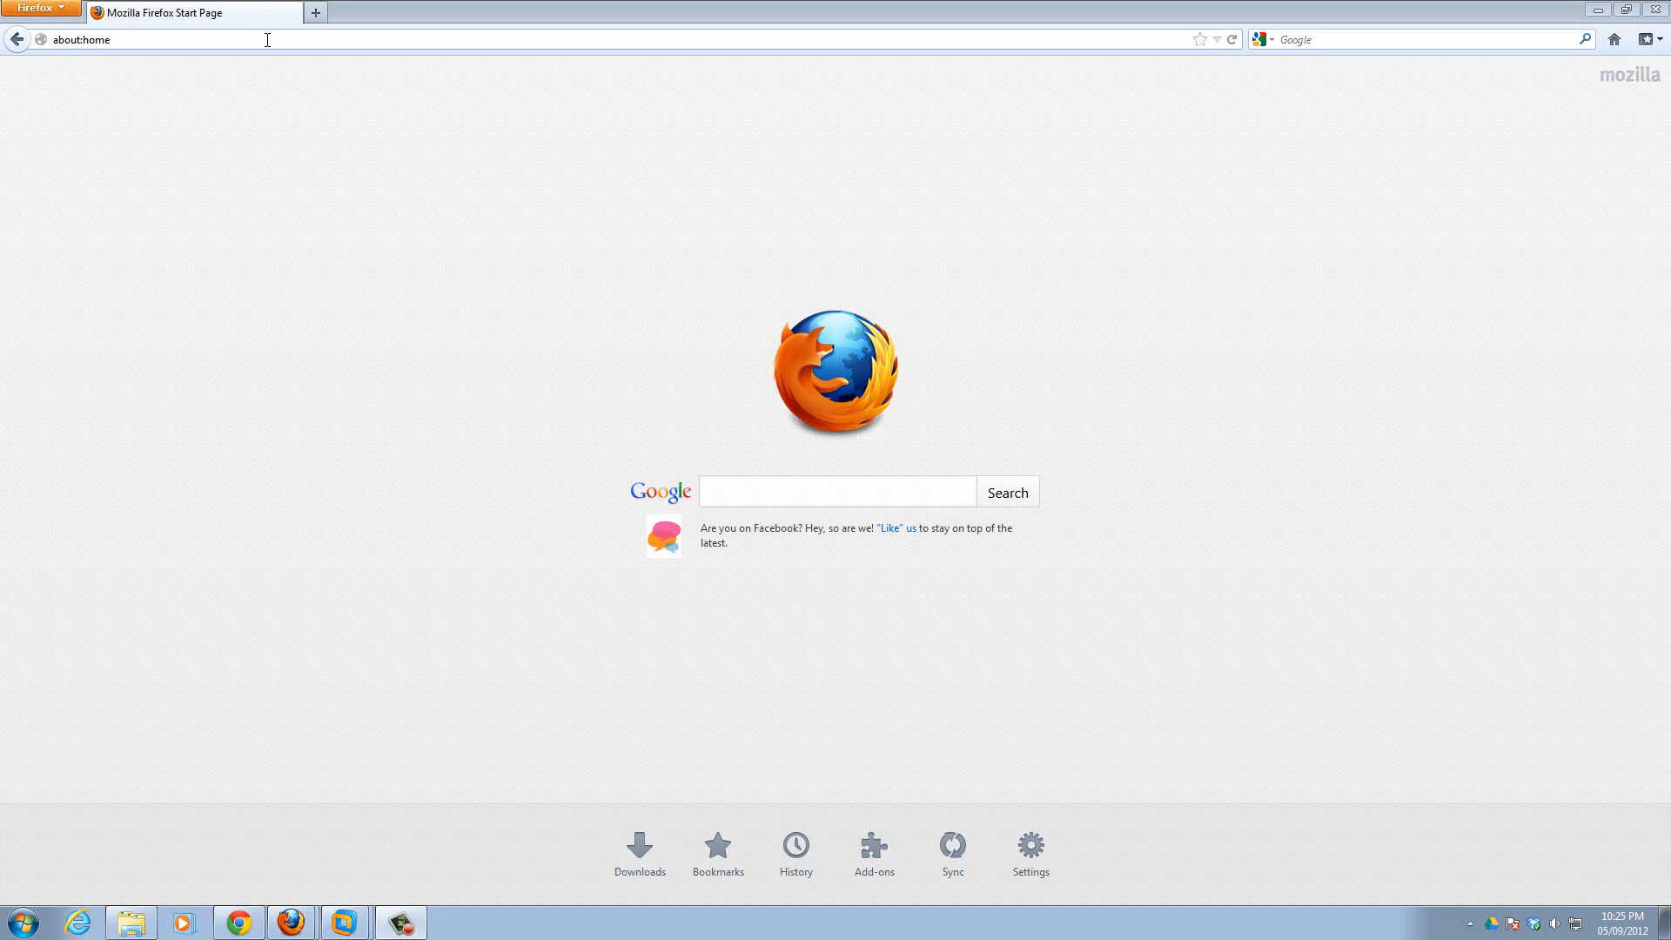
mouse_move(820, 491)
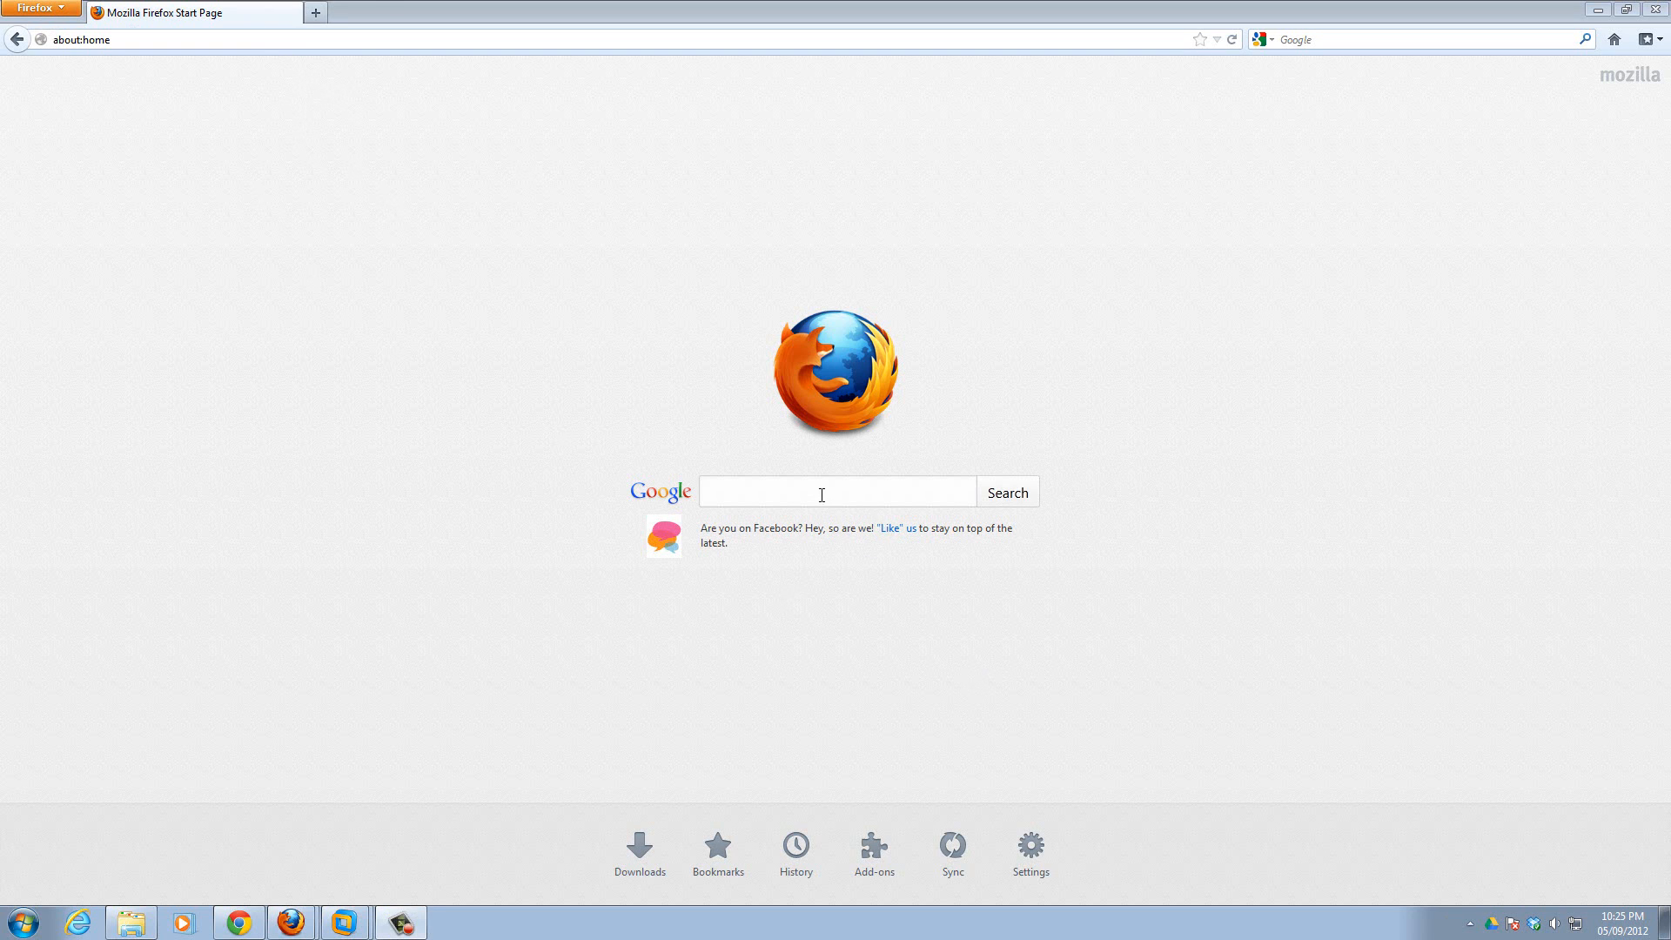
left_click(836, 491)
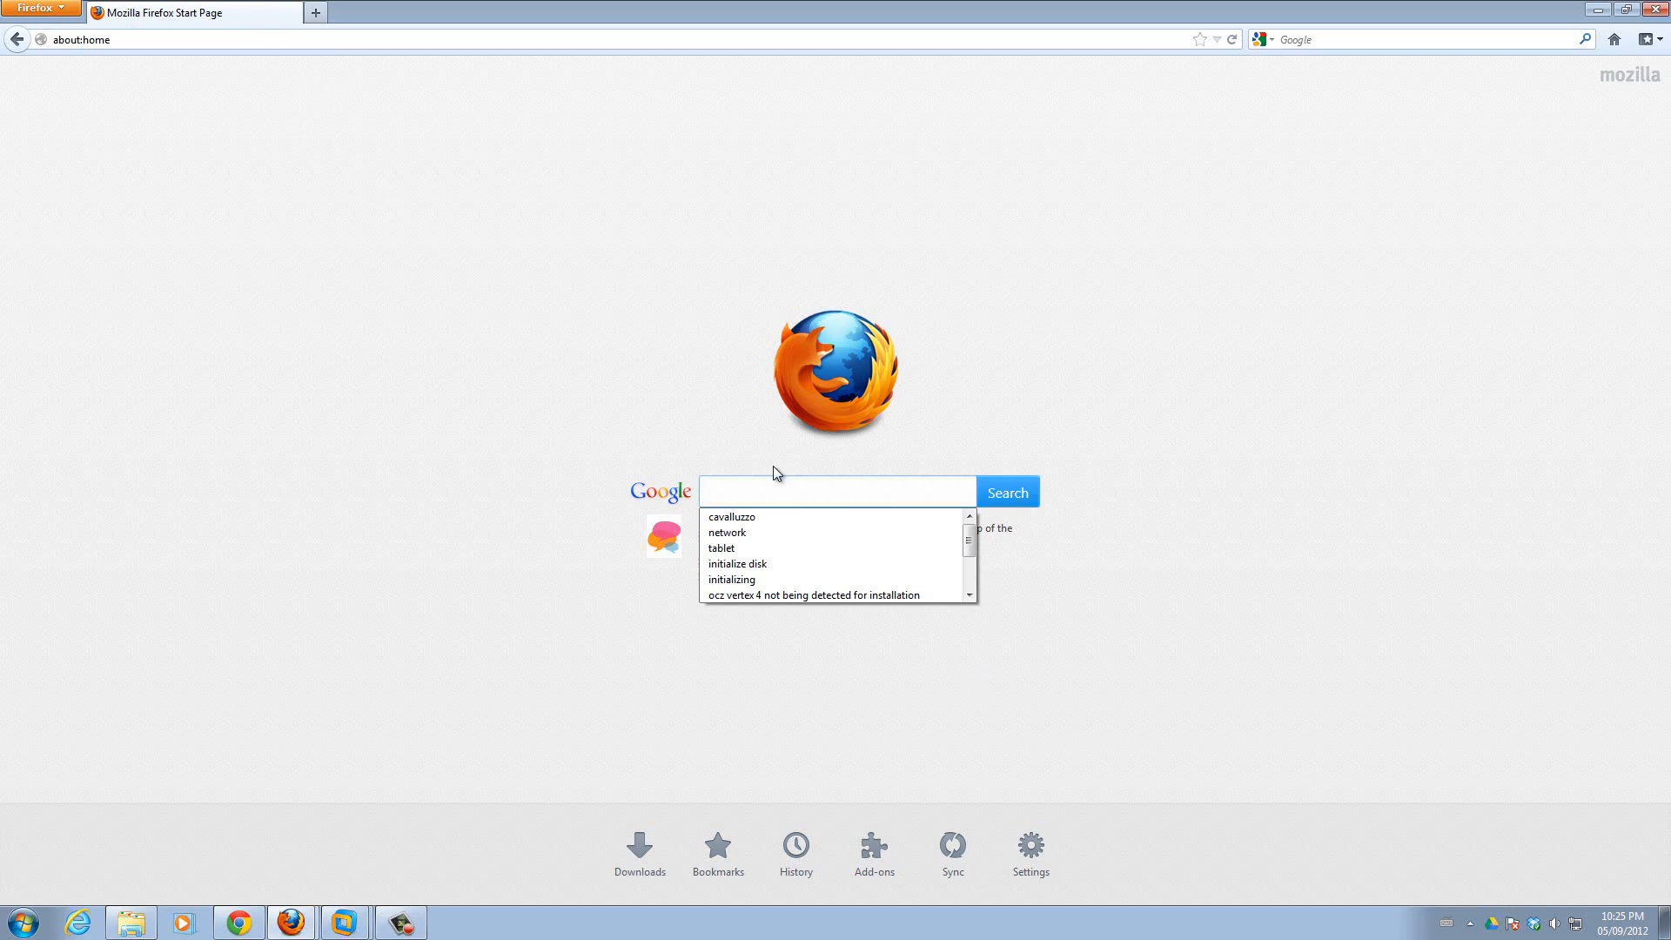
left_click(342, 45)
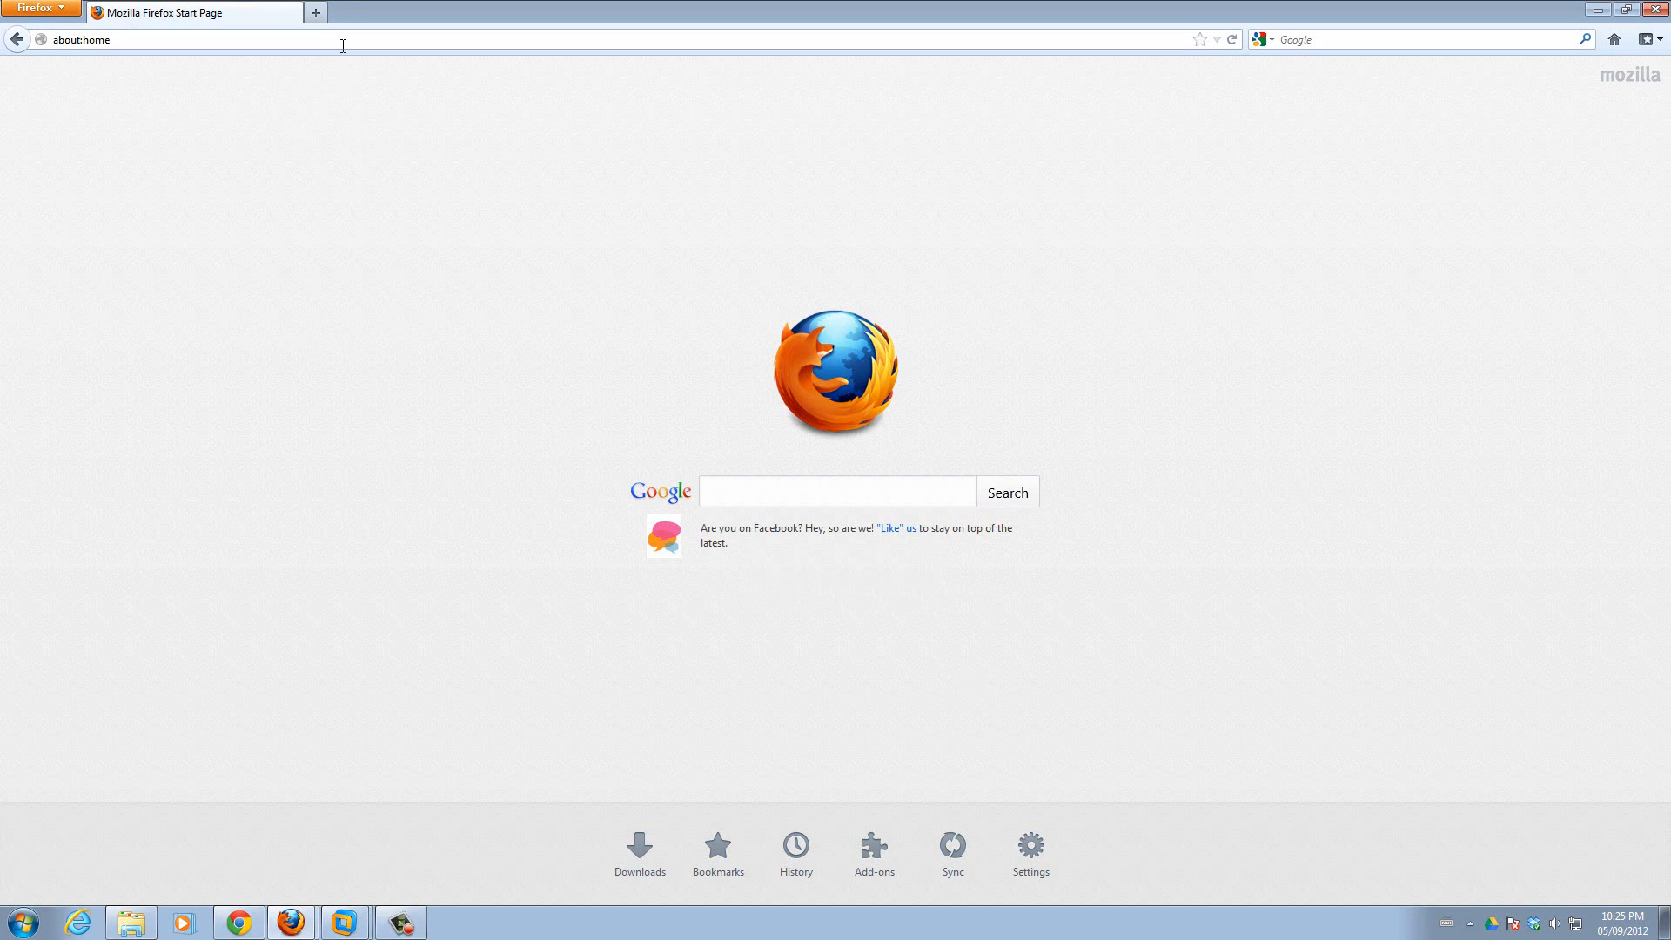
left_click(214, 39)
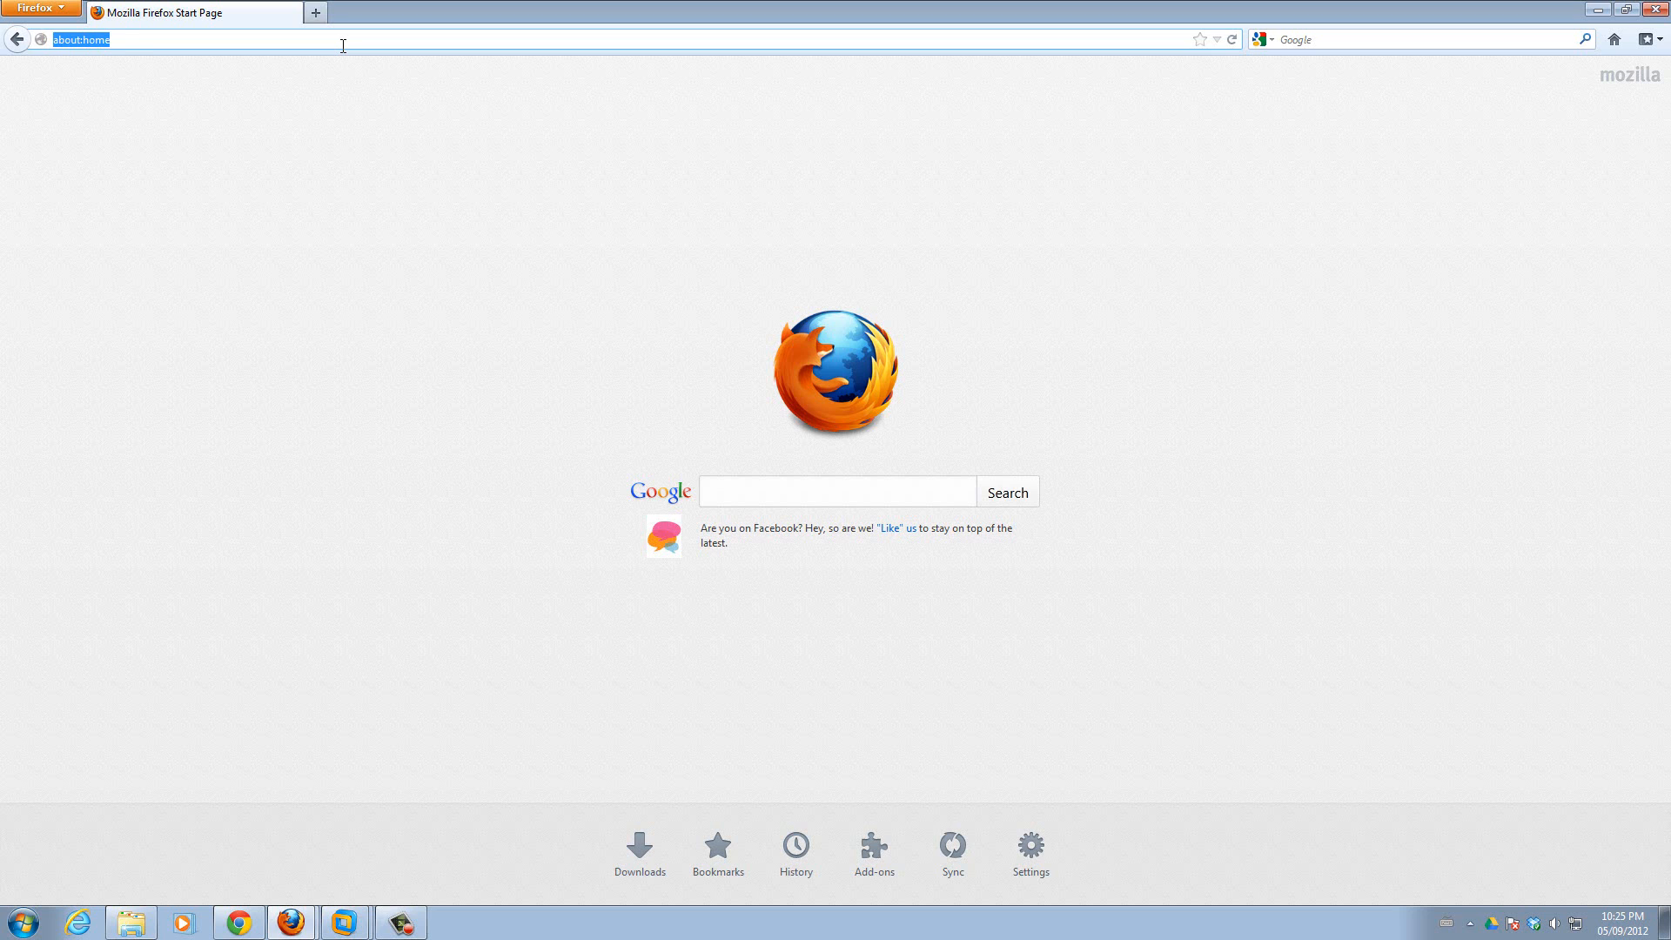
type("www.download.com")
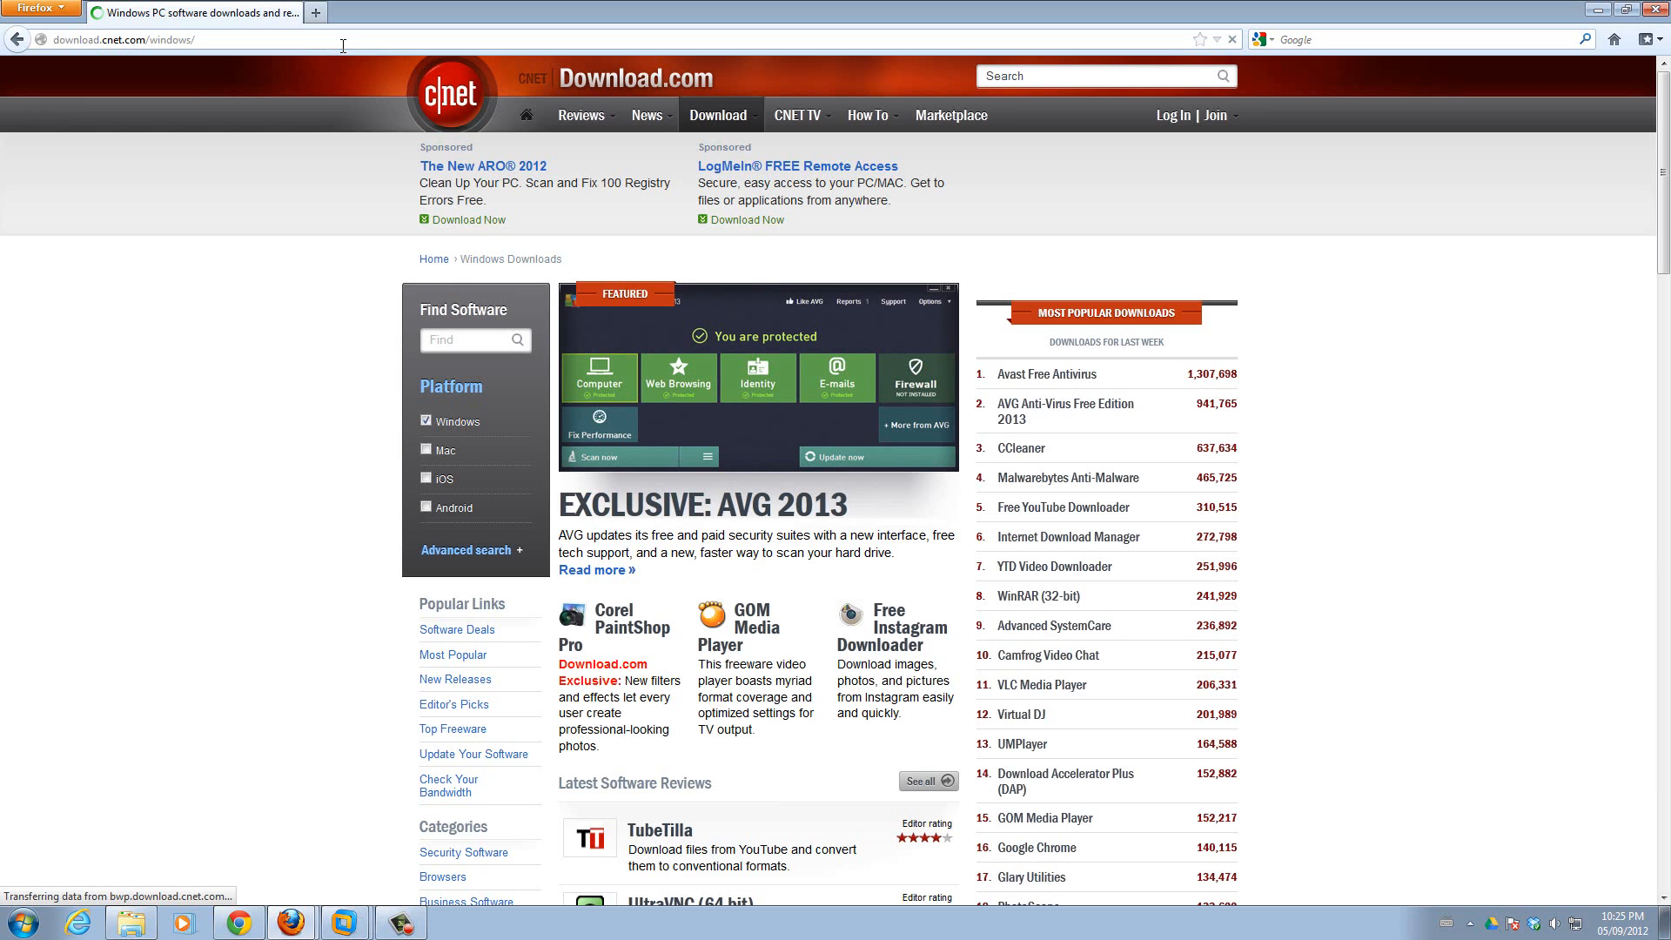
- Search Download.com for Gimp in the Windows software section
left_click(1098, 75)
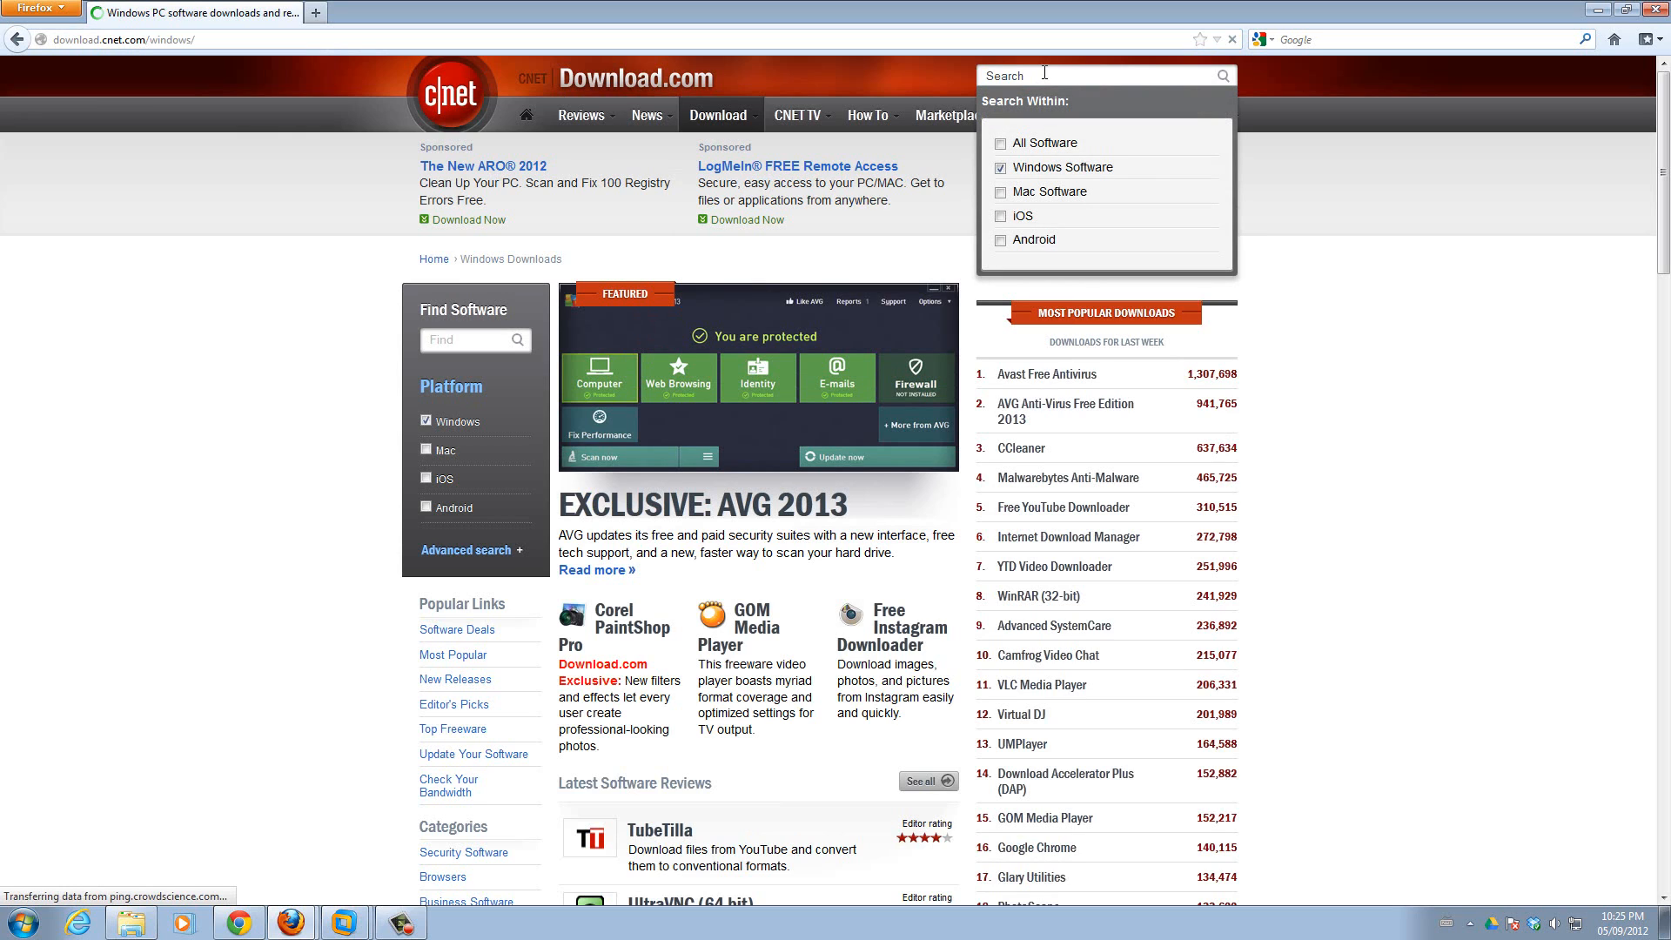
left_click(1077, 74)
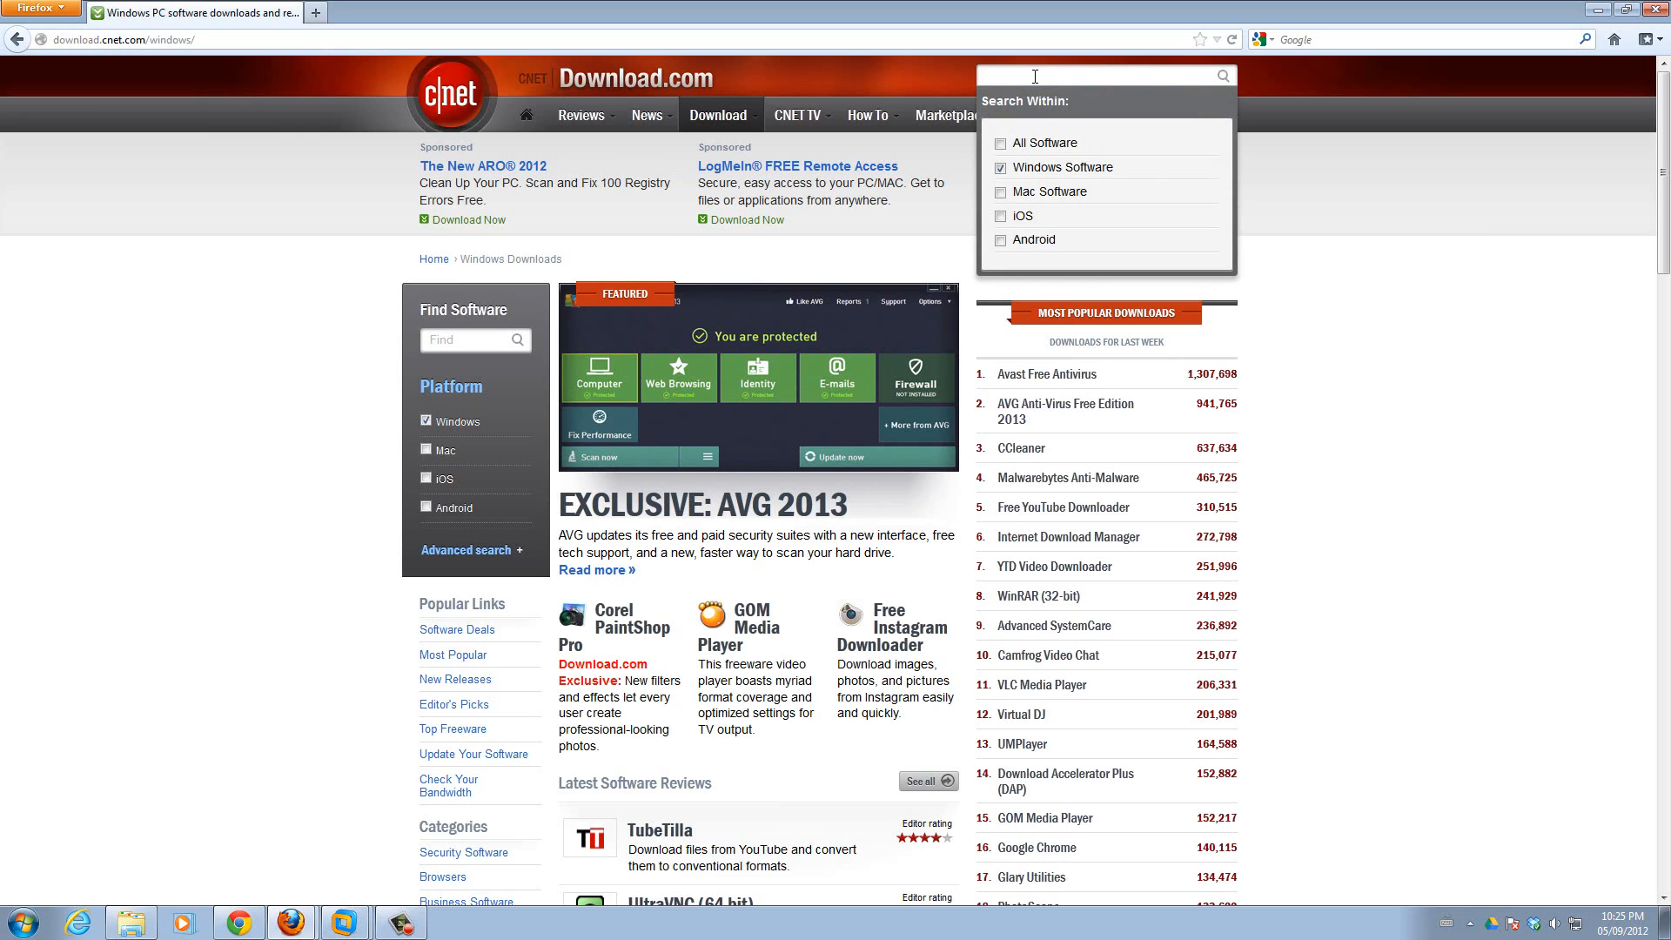
type("G")
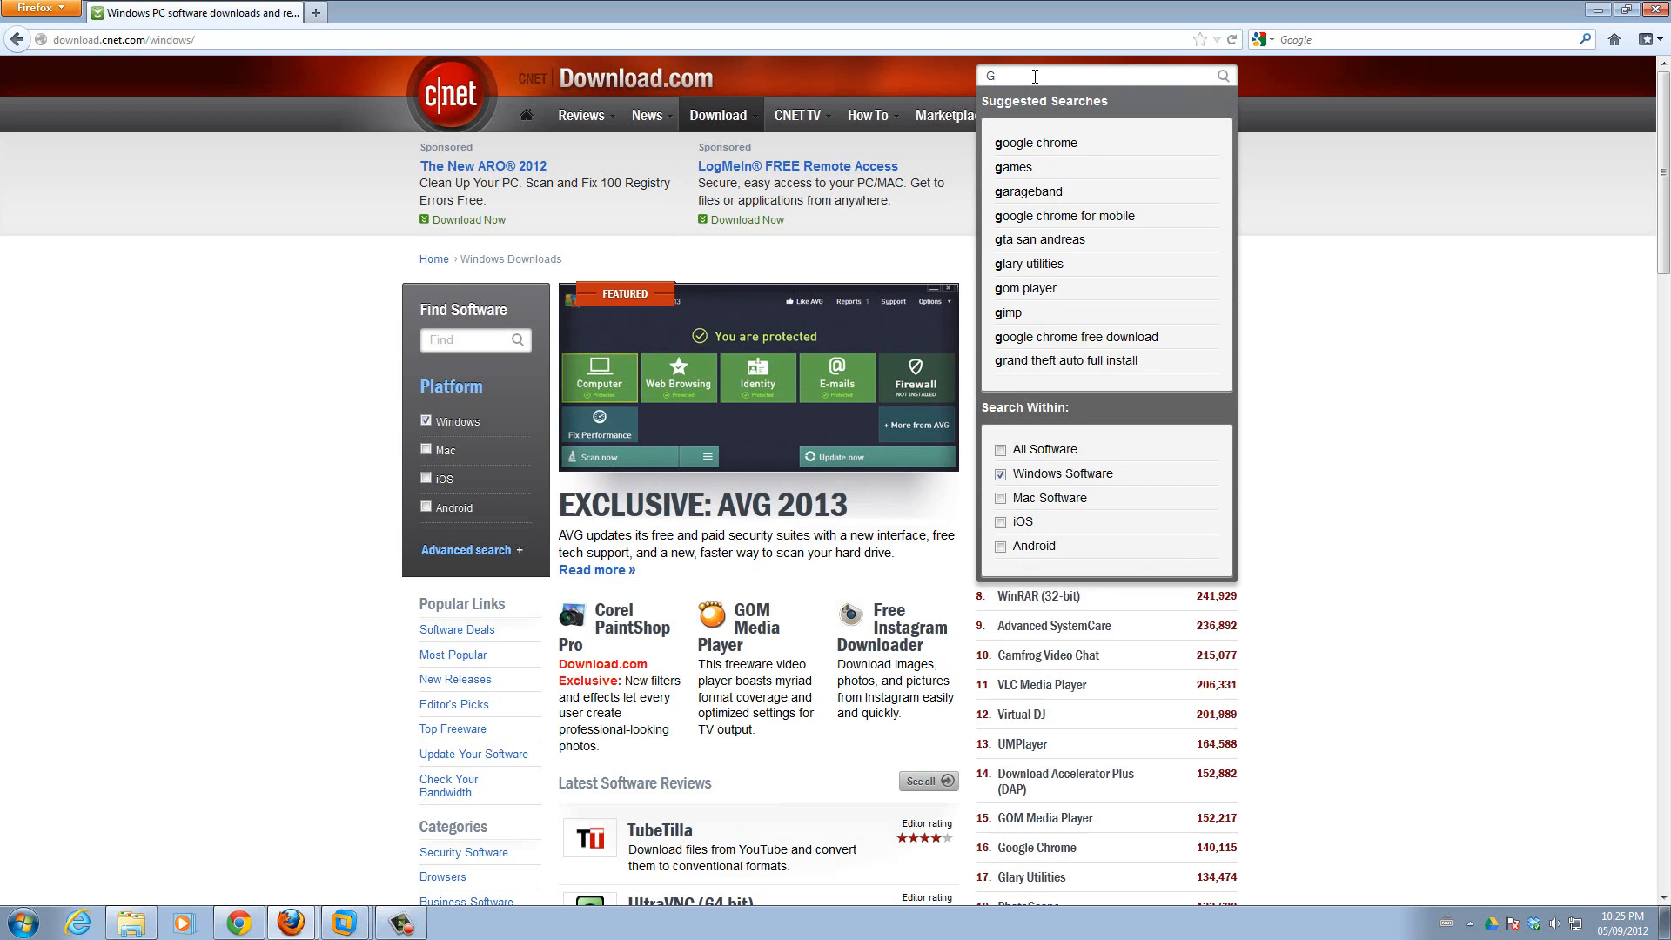
type("imp")
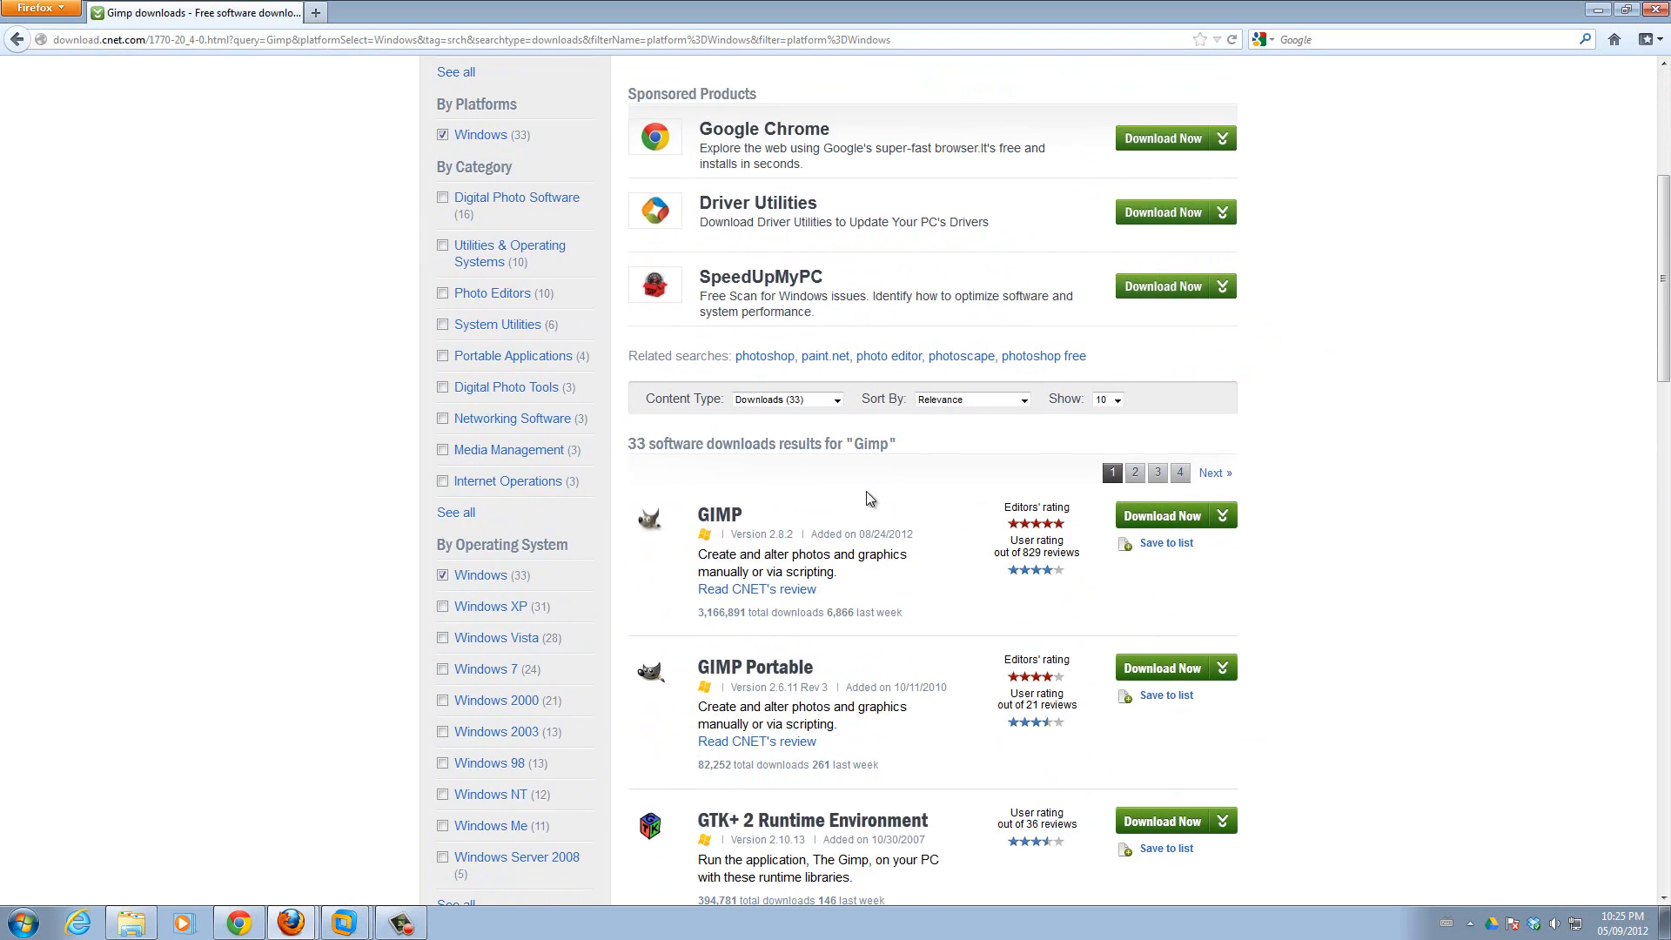
scroll("down", 3)
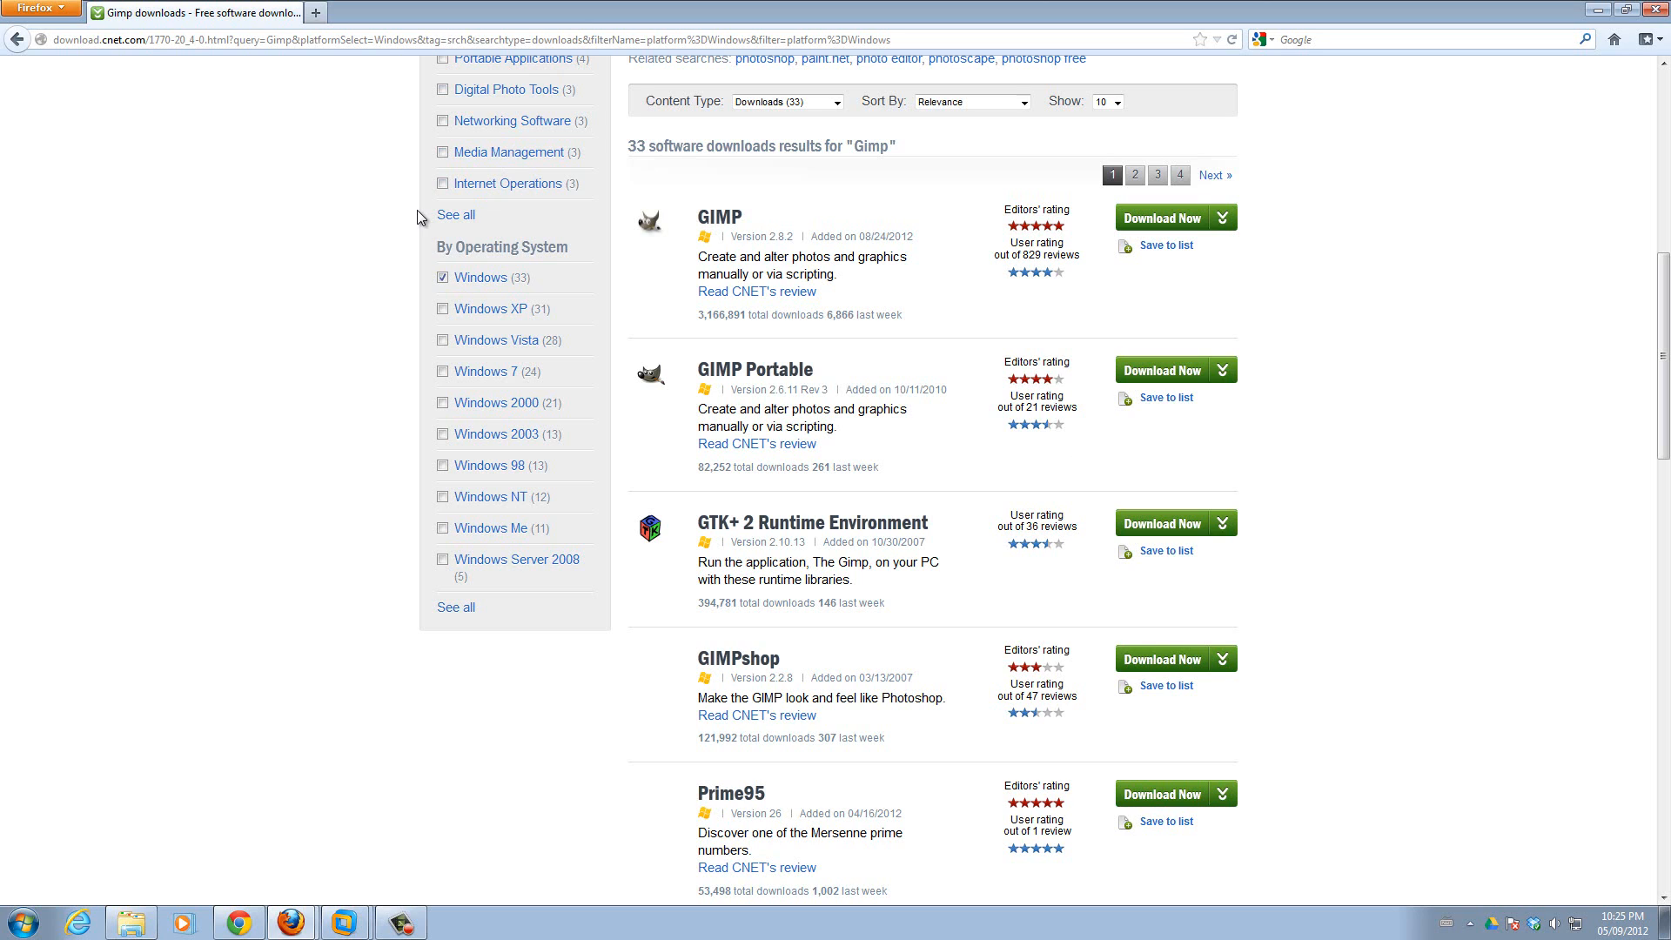
mouse_move(919, 427)
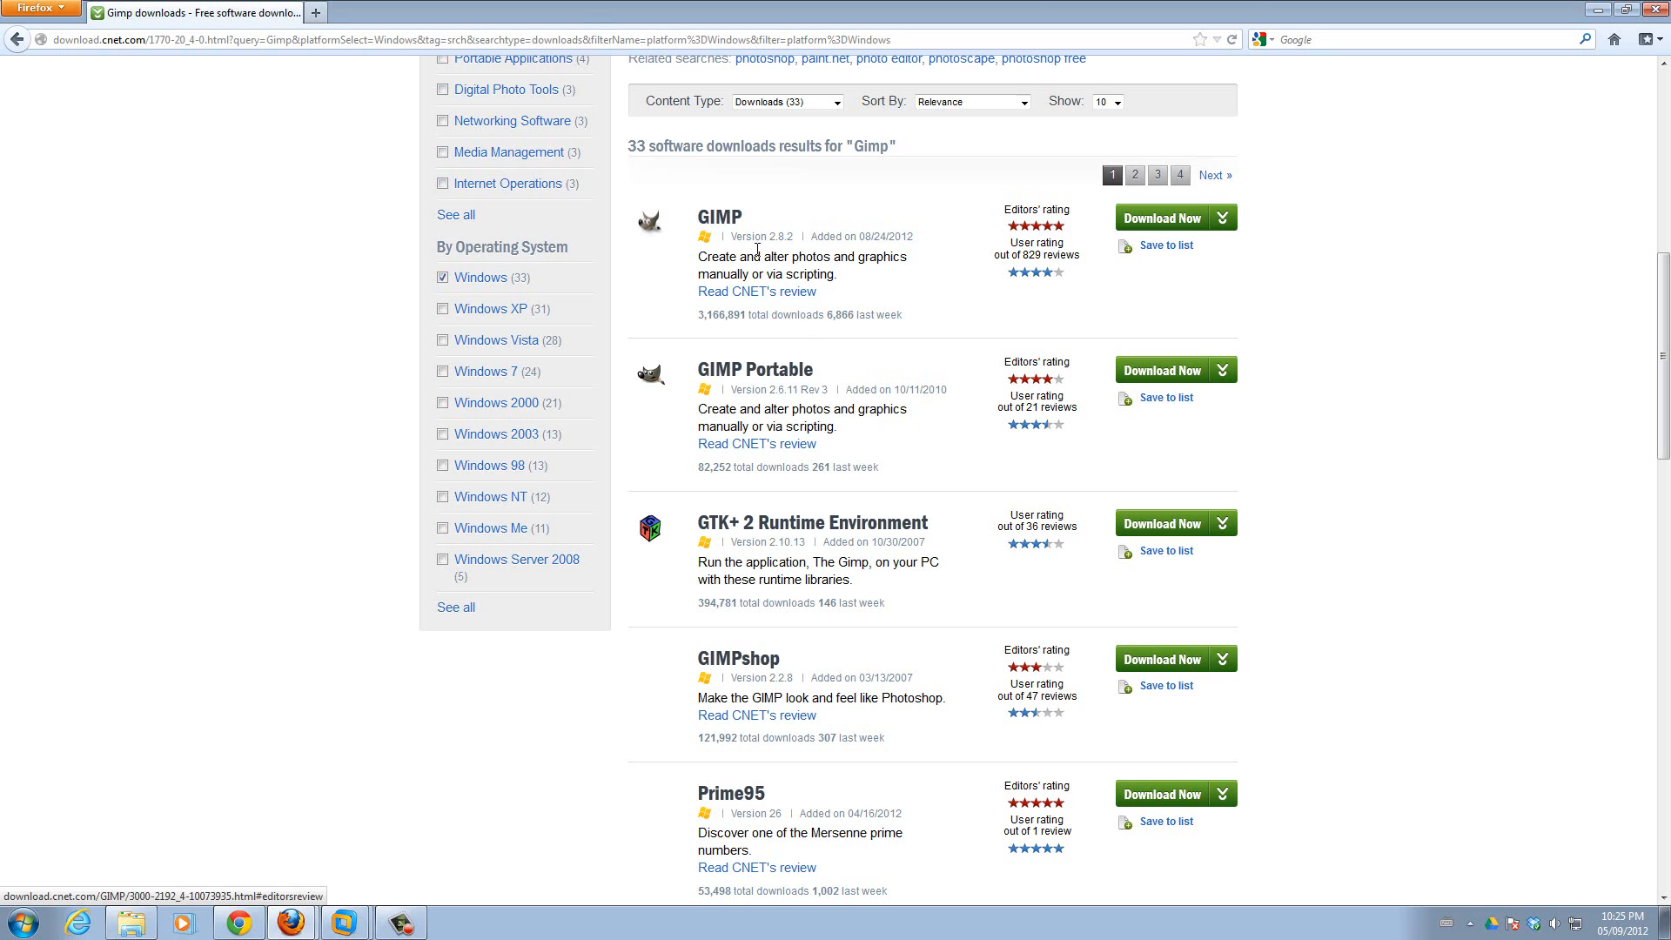
mouse_move(904, 278)
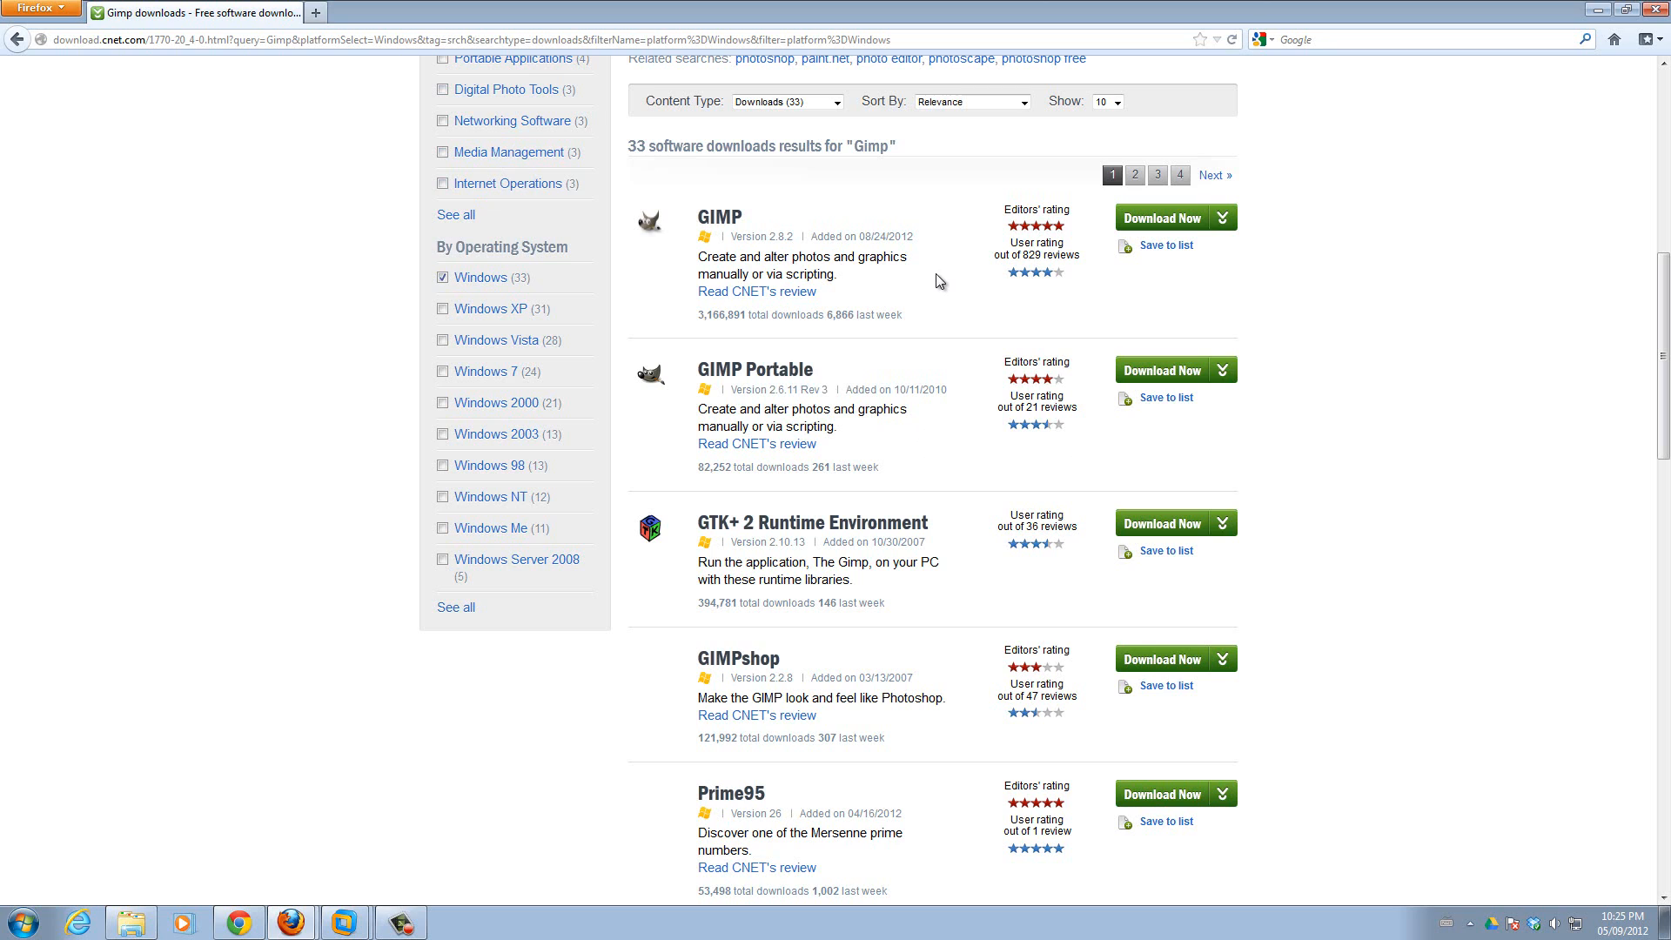
mouse_move(867, 262)
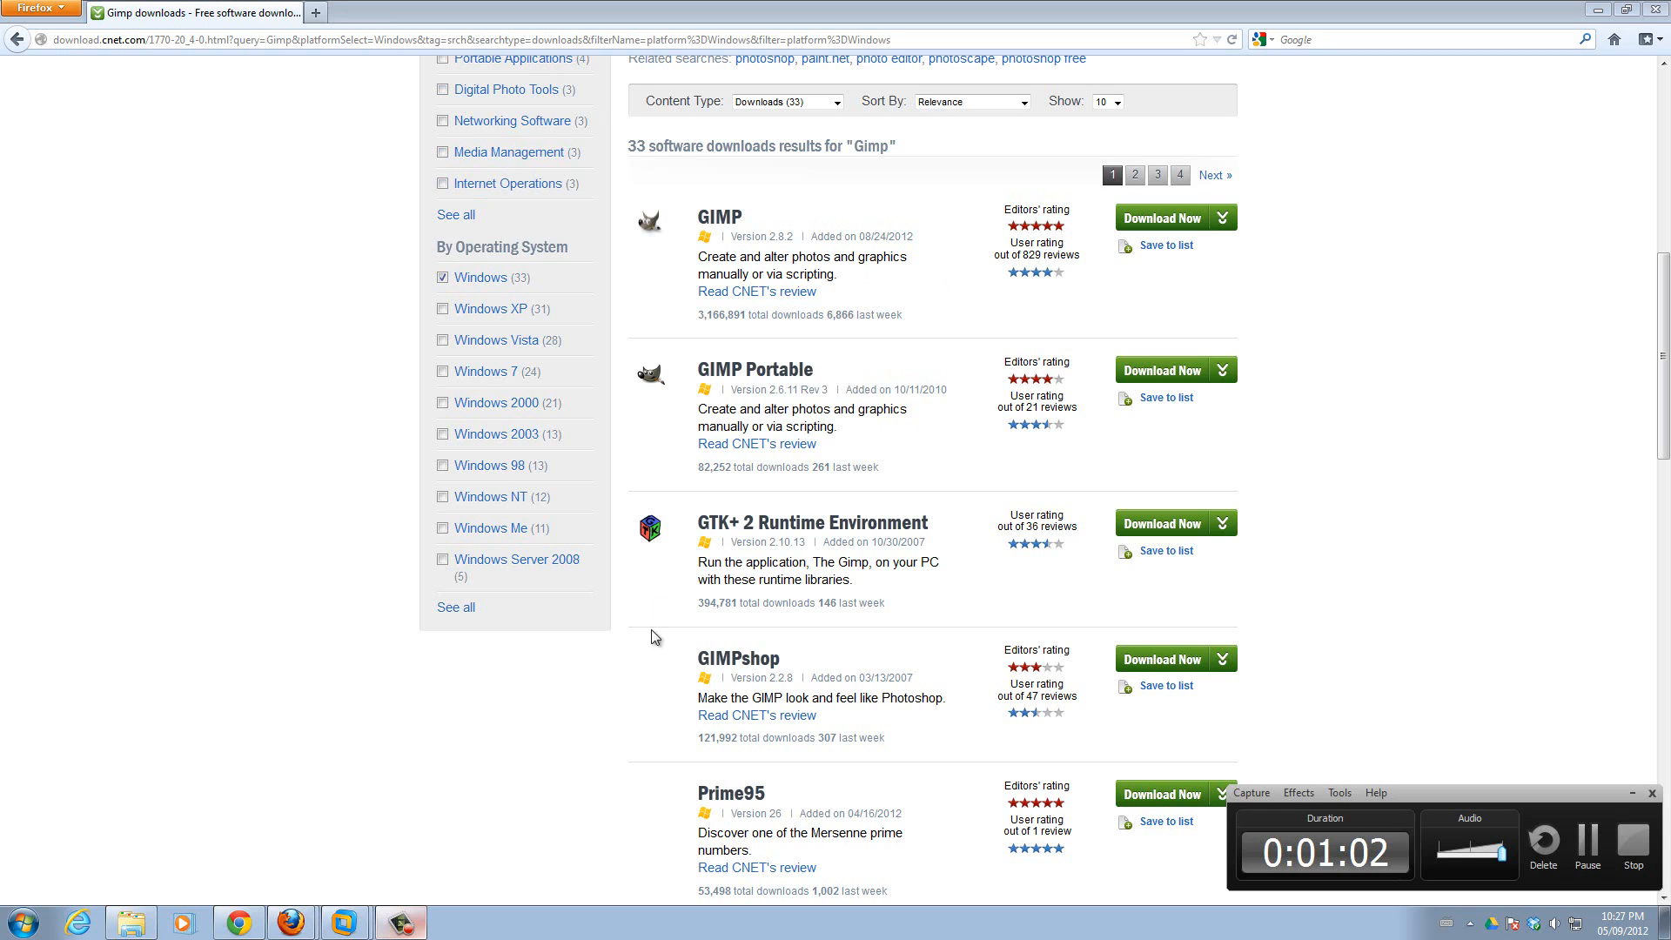
mouse_move(718, 219)
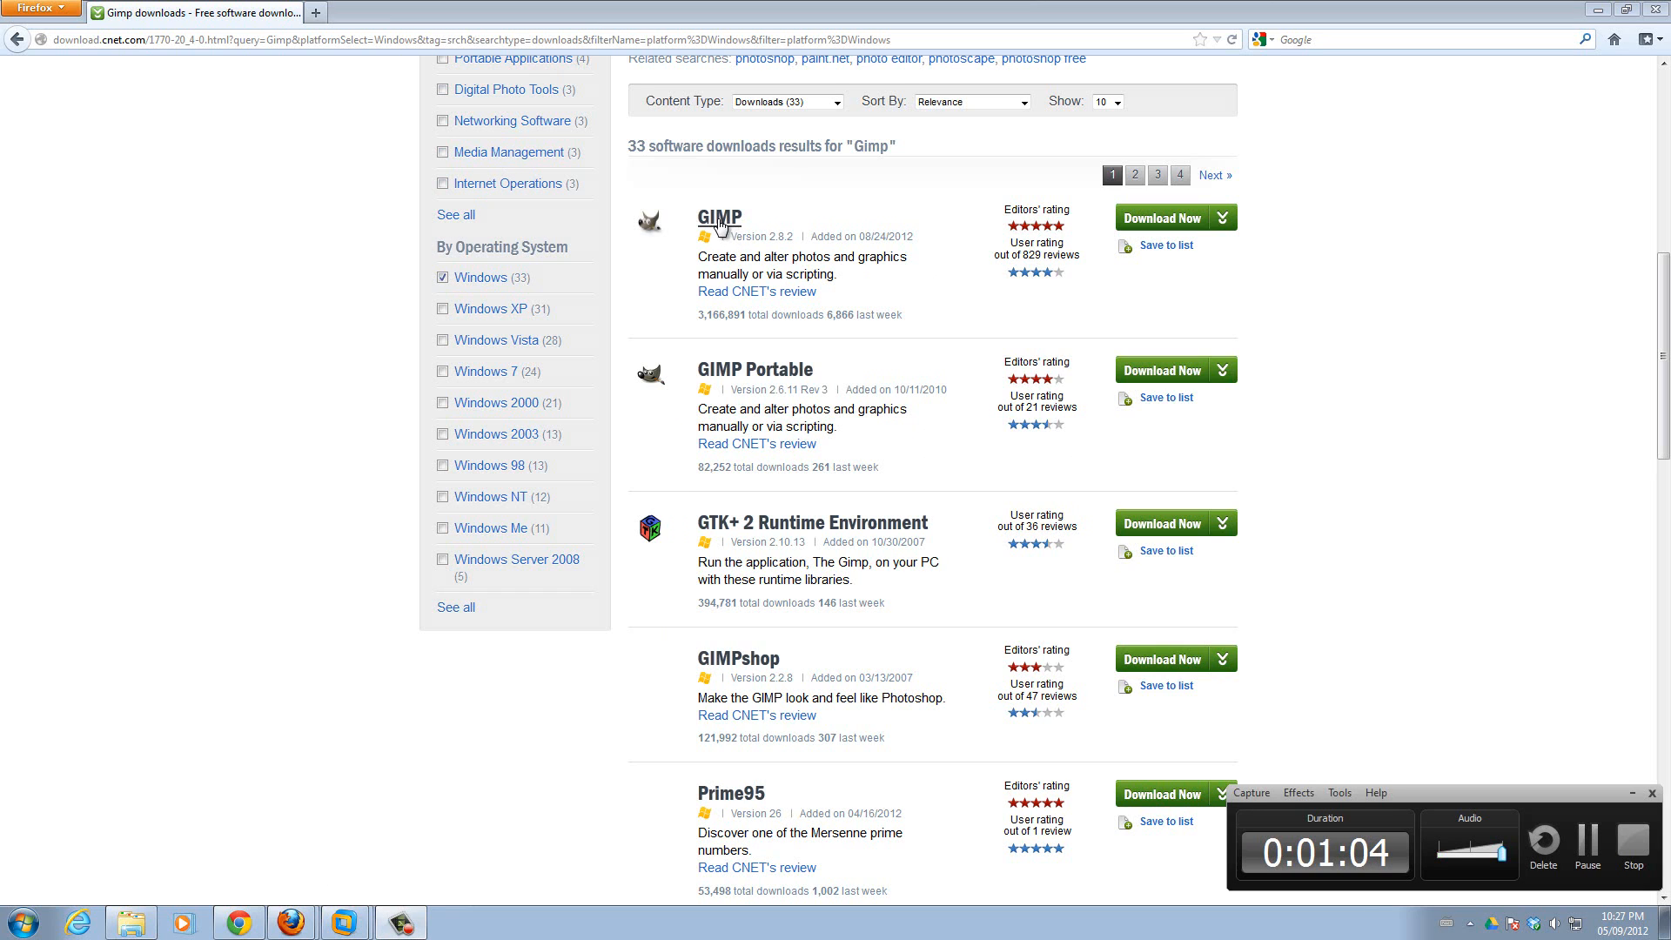
mouse_move(745, 221)
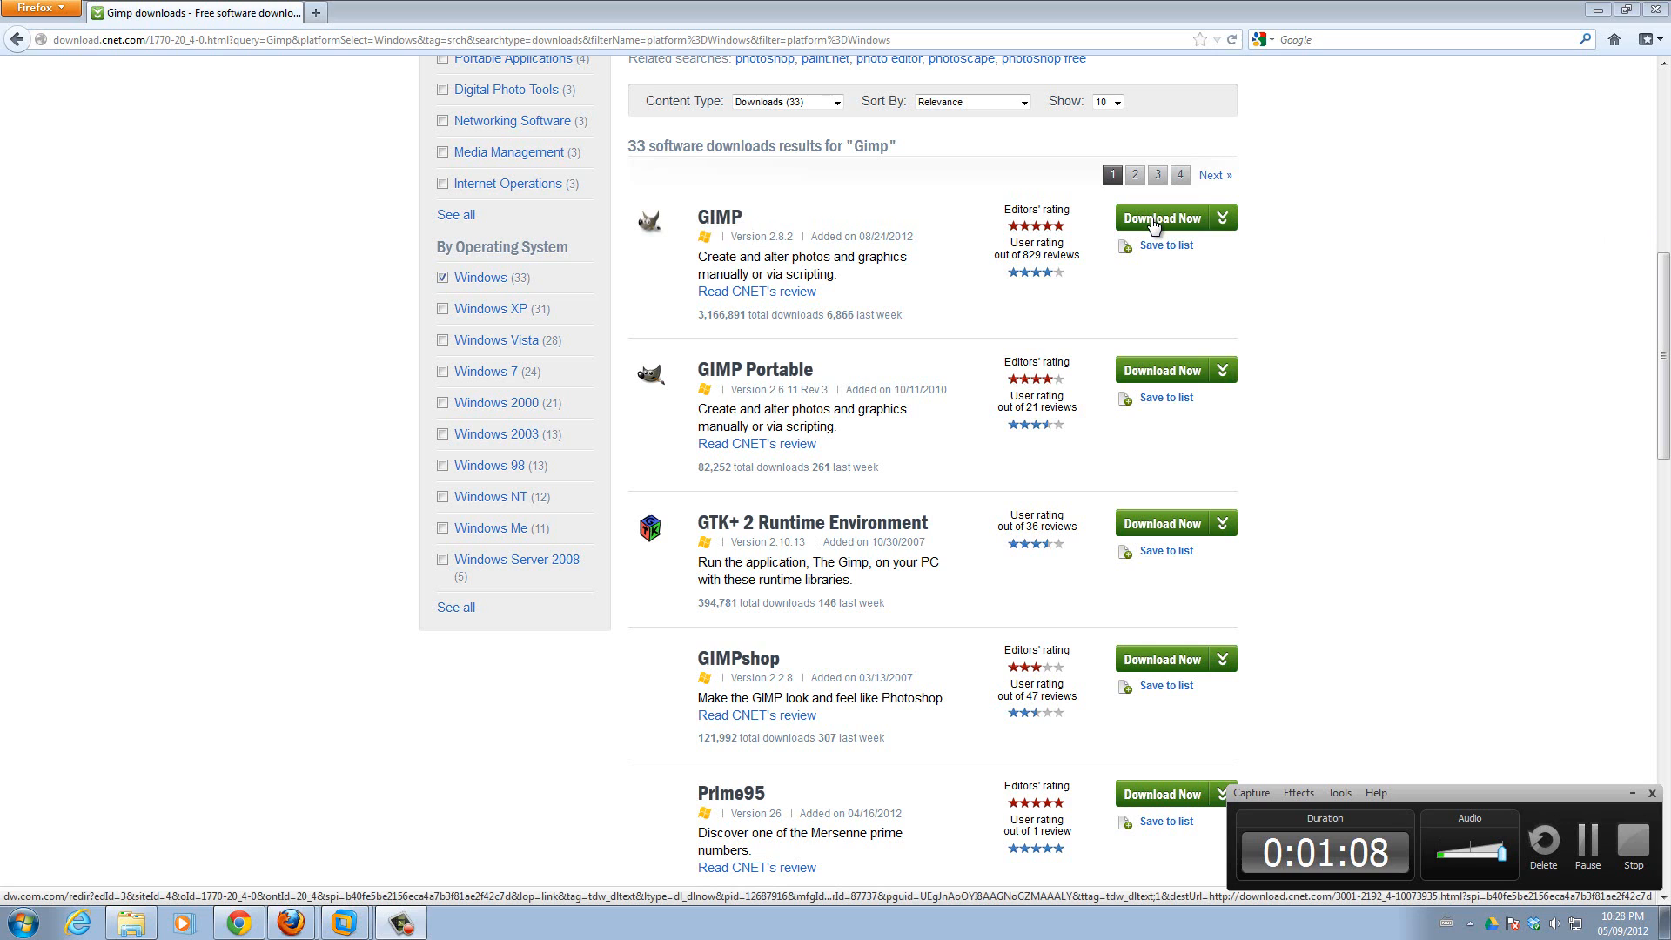
- Download GIMP 2.8.2, declining a duplicate save and selecting the existing gimp-2.8.2-setup.exe
left_click(1161, 217)
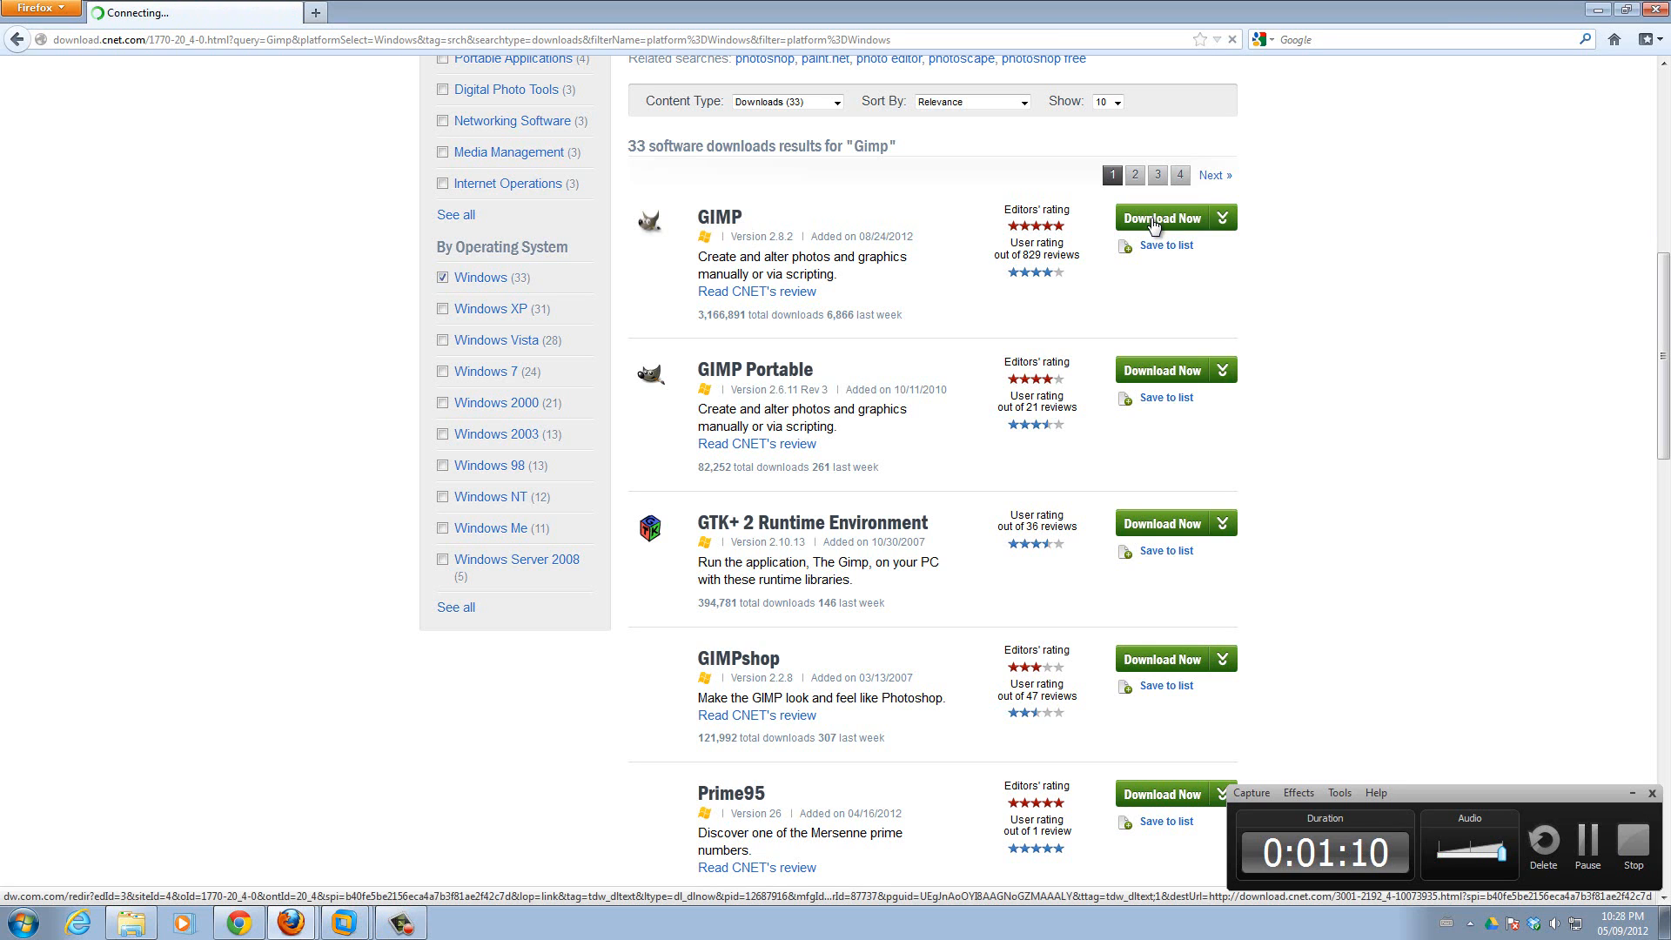
left_click(1163, 217)
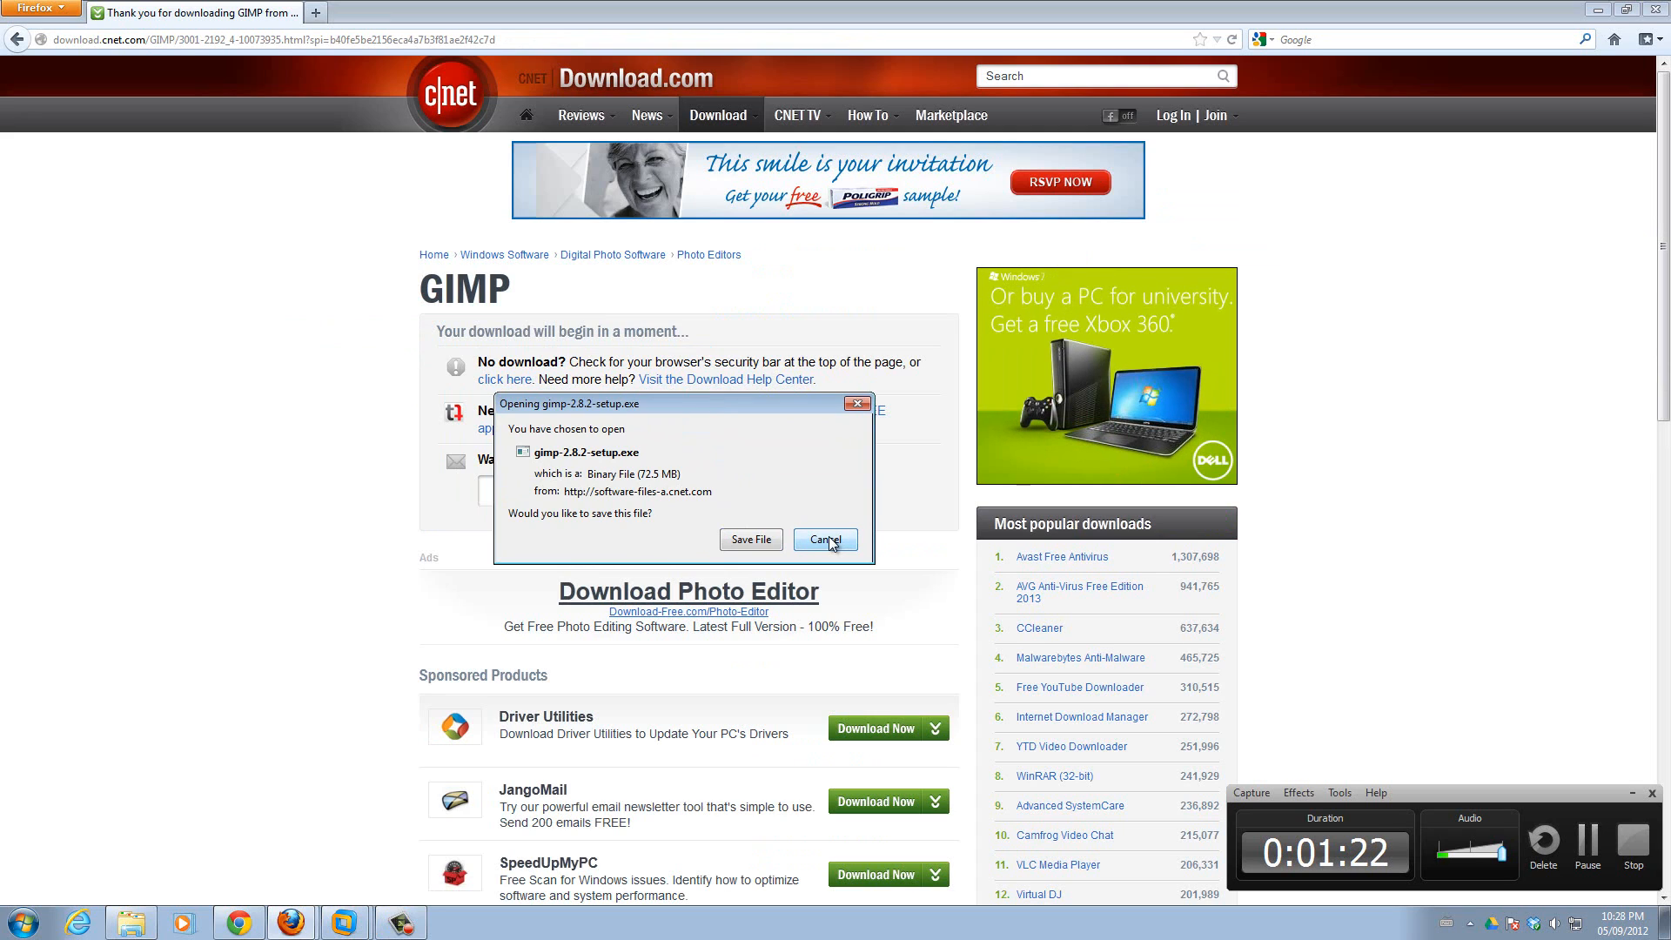
left_click(825, 539)
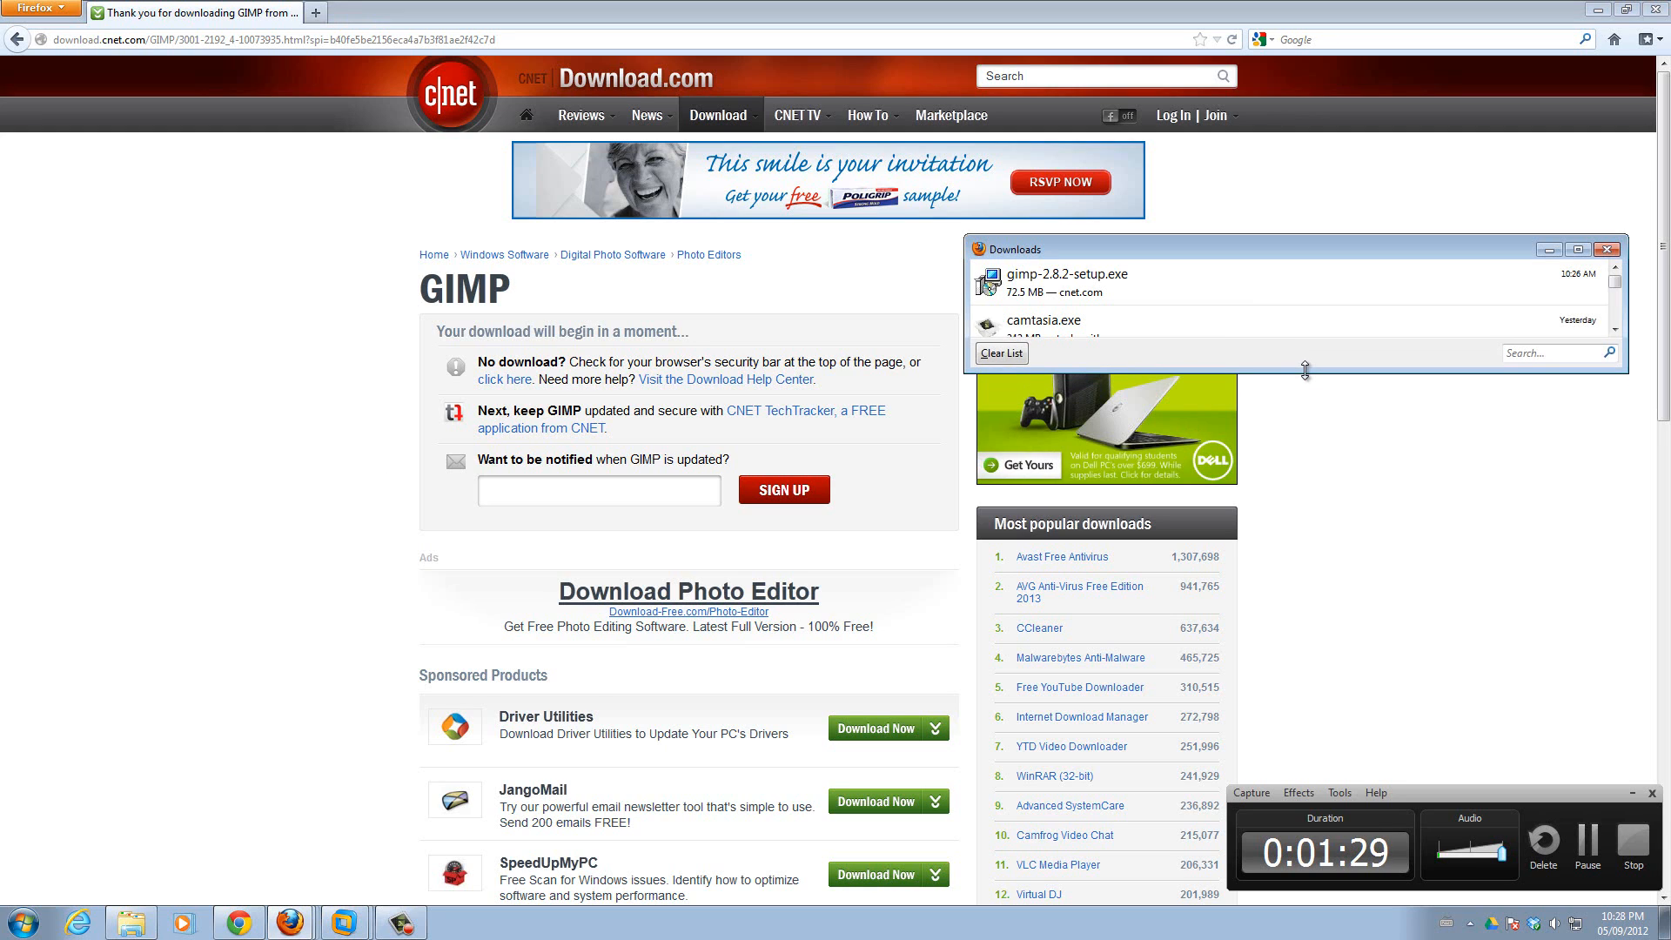
mouse_move(1073, 288)
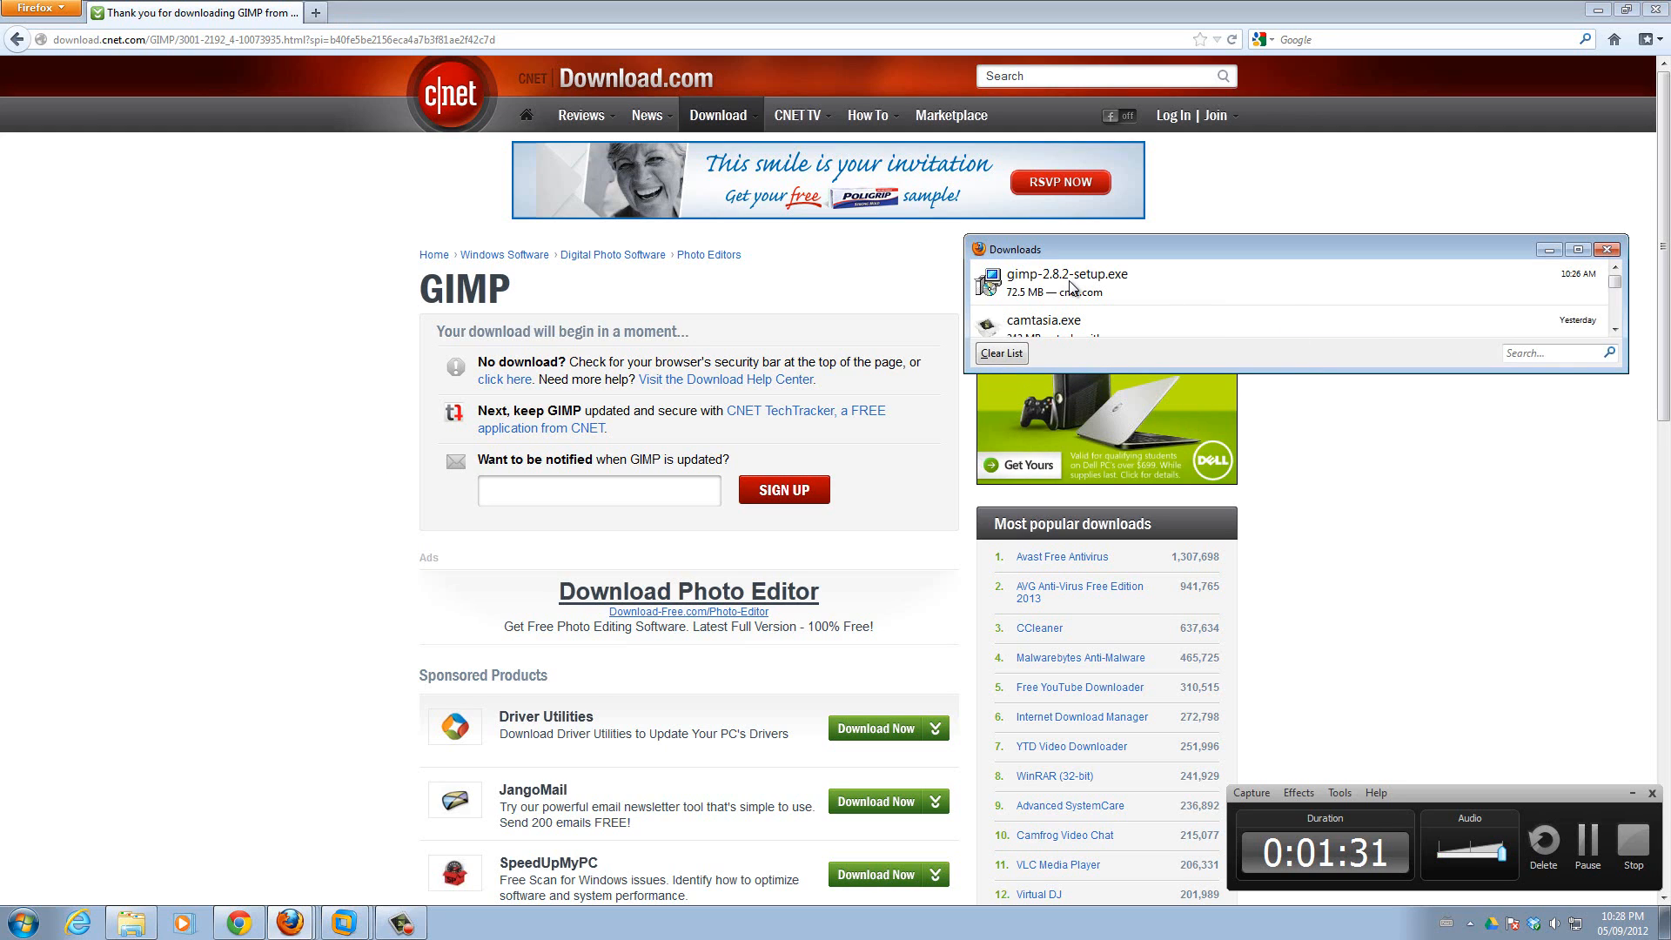
left_click(1066, 282)
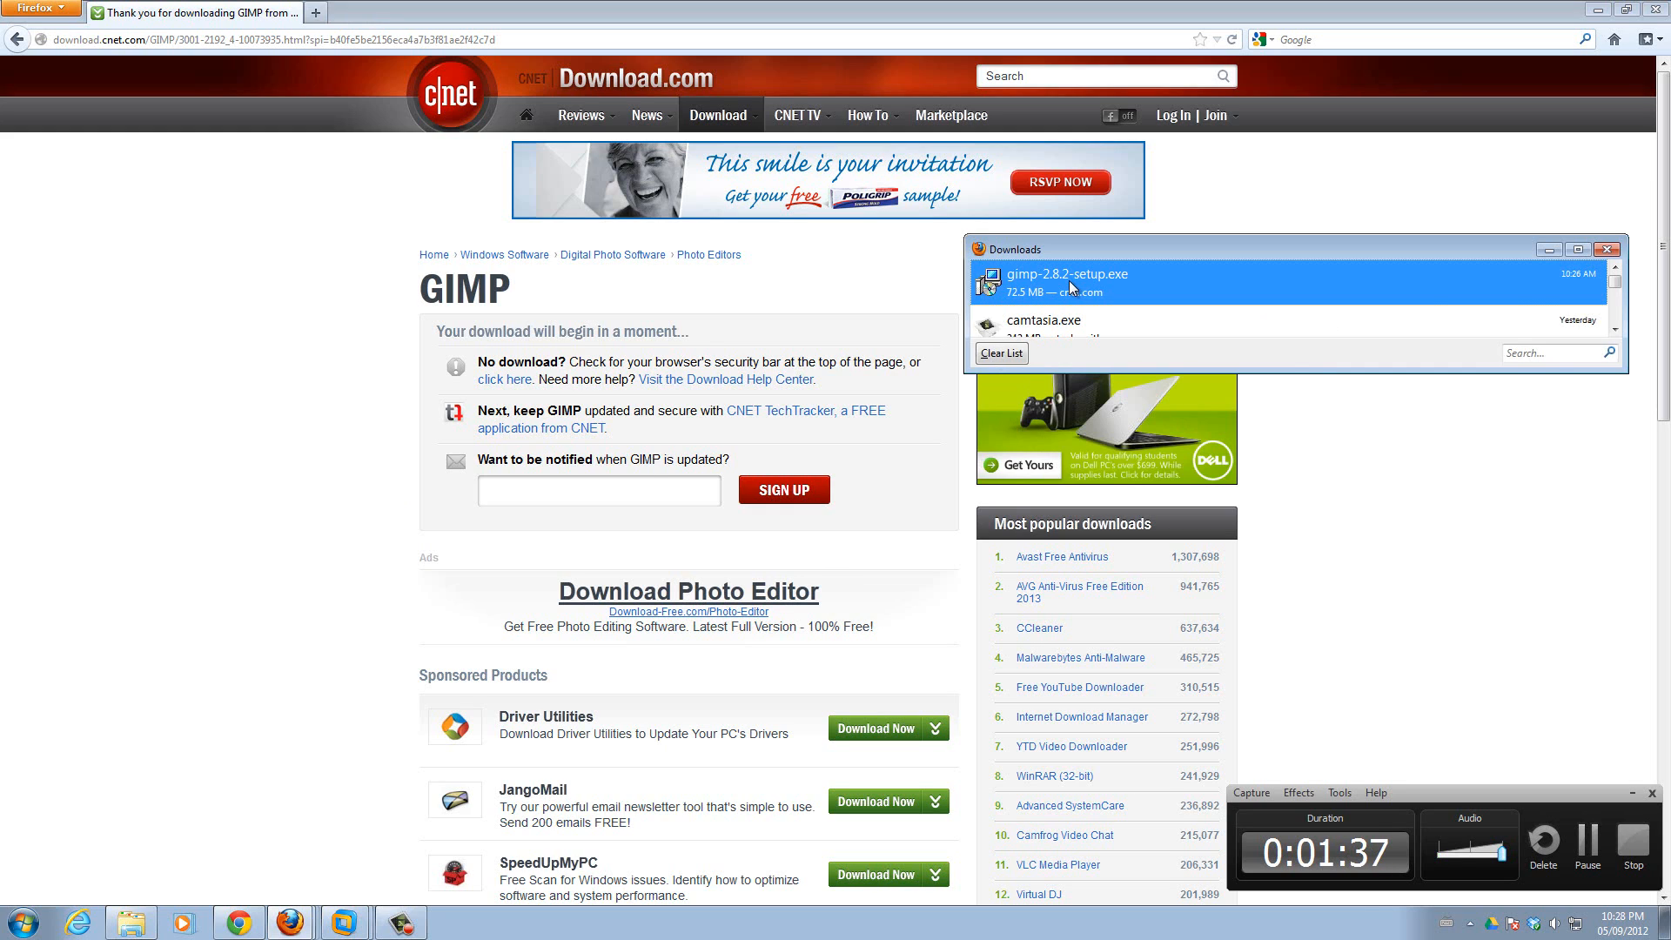
- Run gimp-2.8.2-setup.exe past the security warning with English as setup language
double_click(1065, 281)
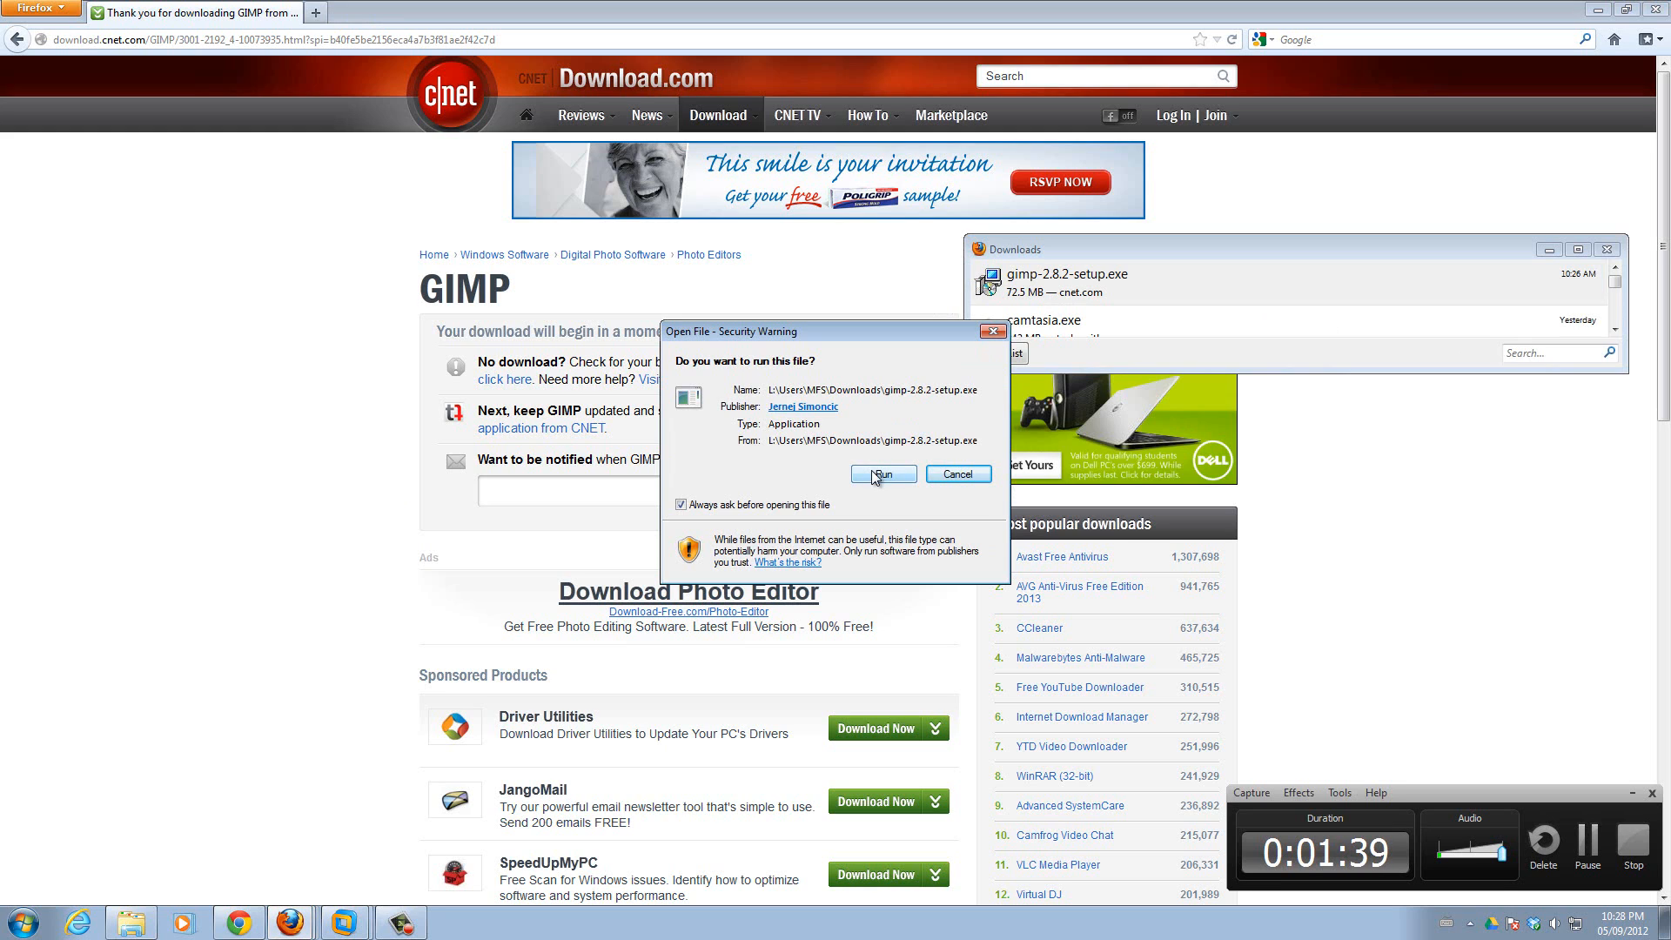
left_click(883, 473)
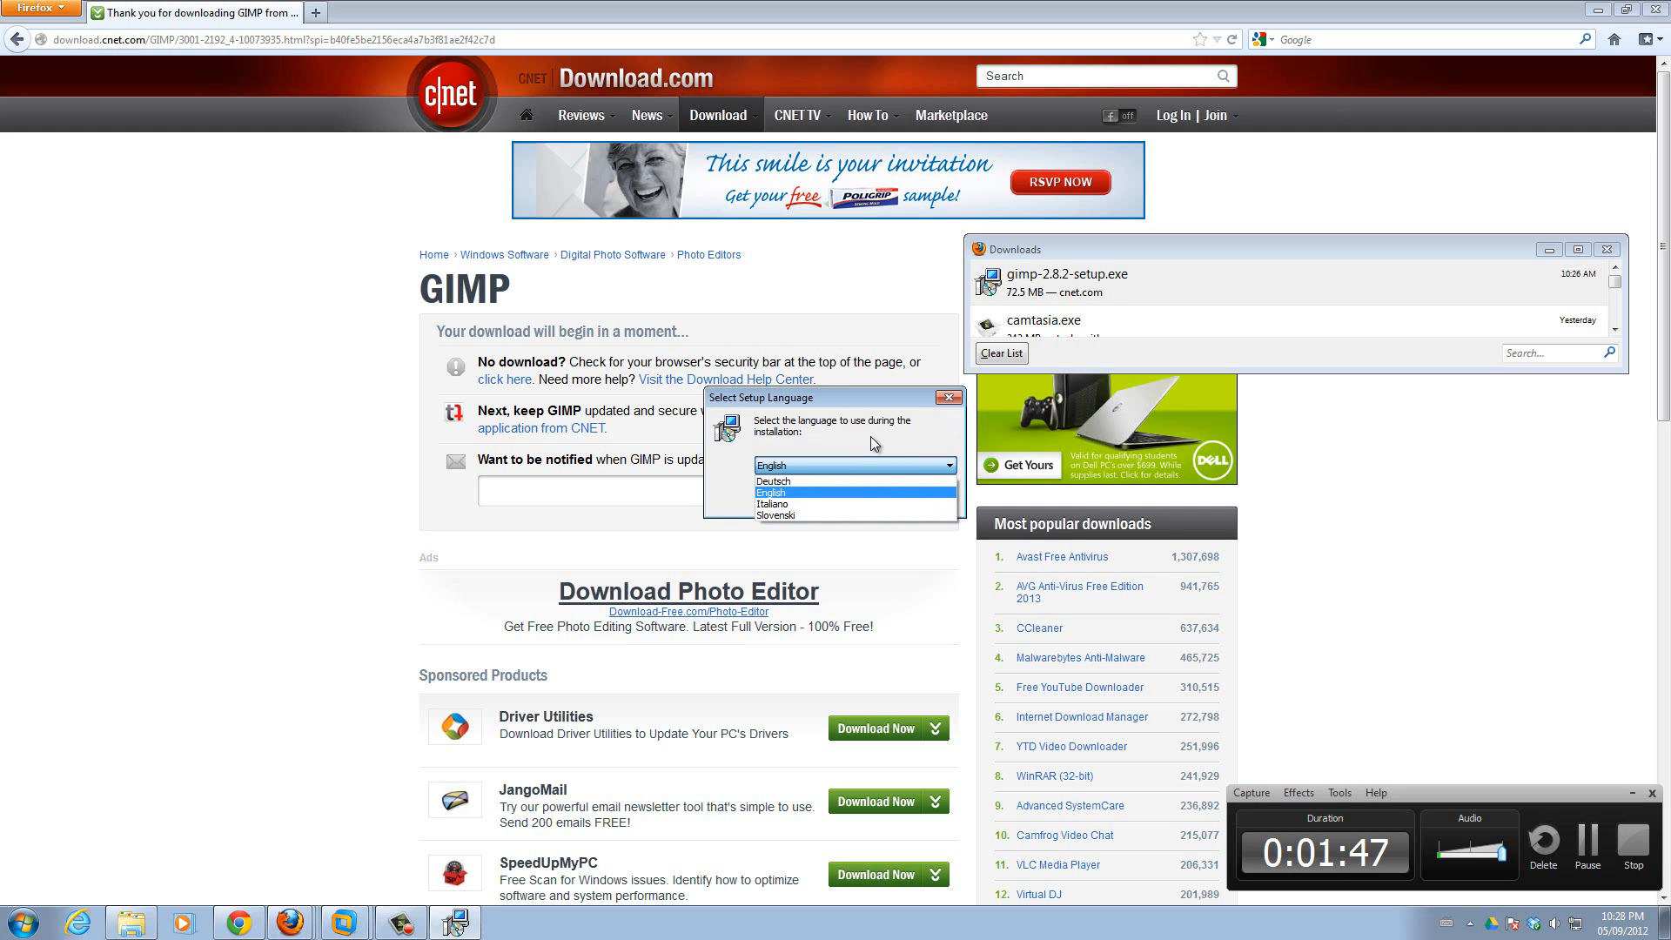
left_click(769, 491)
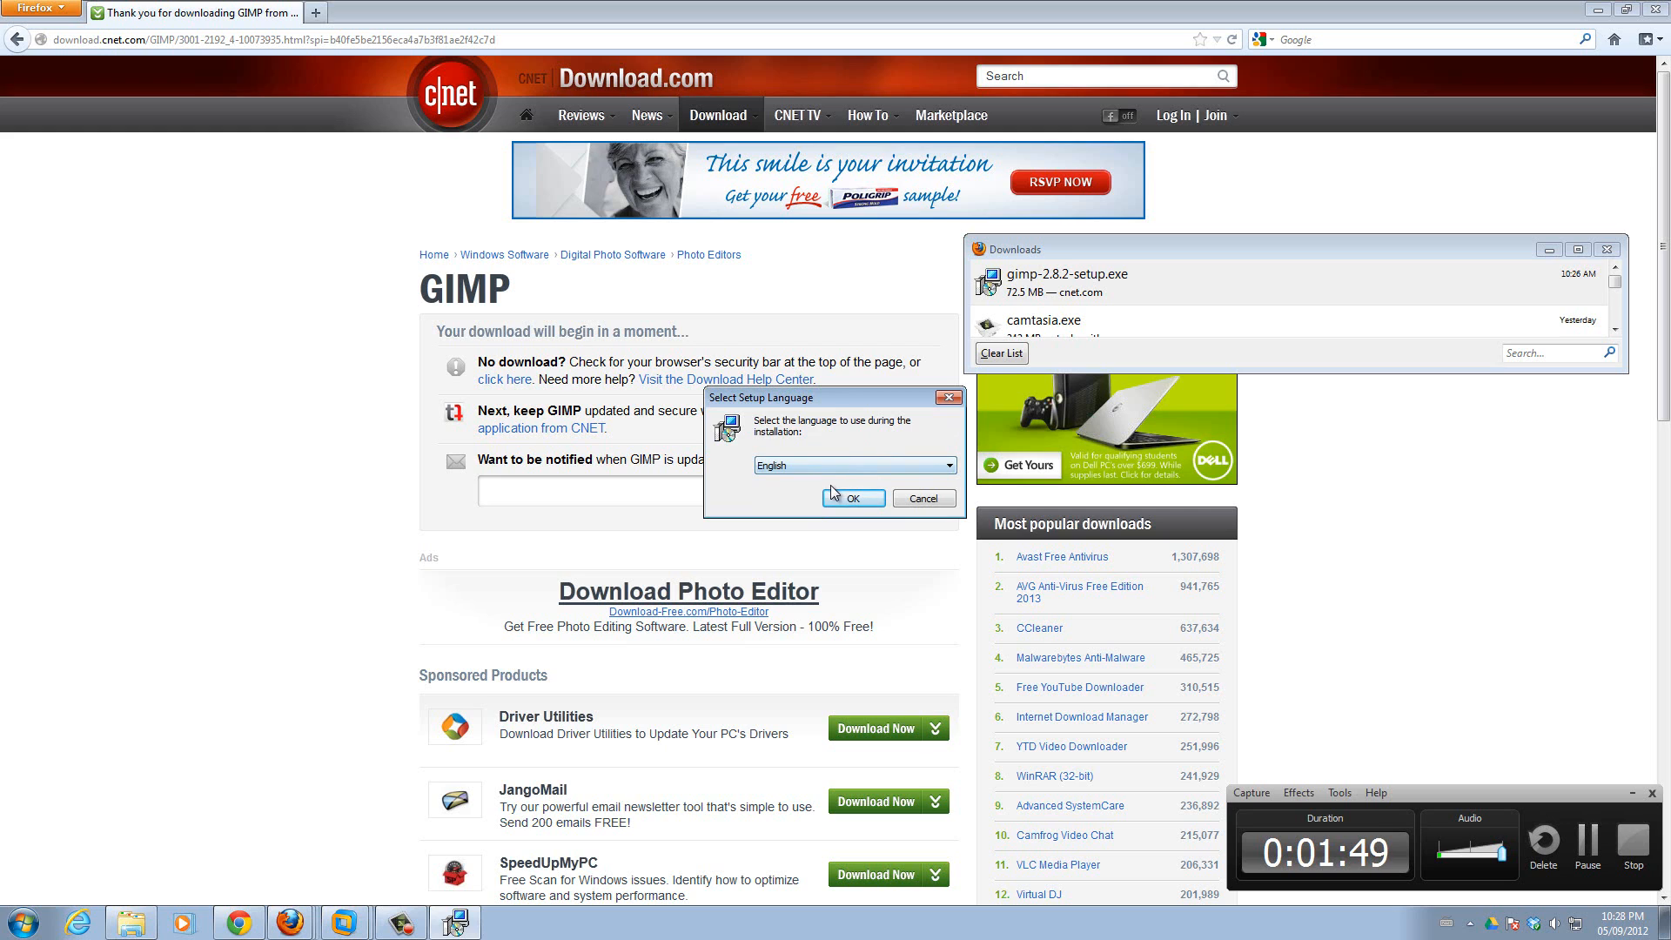
left_click(854, 498)
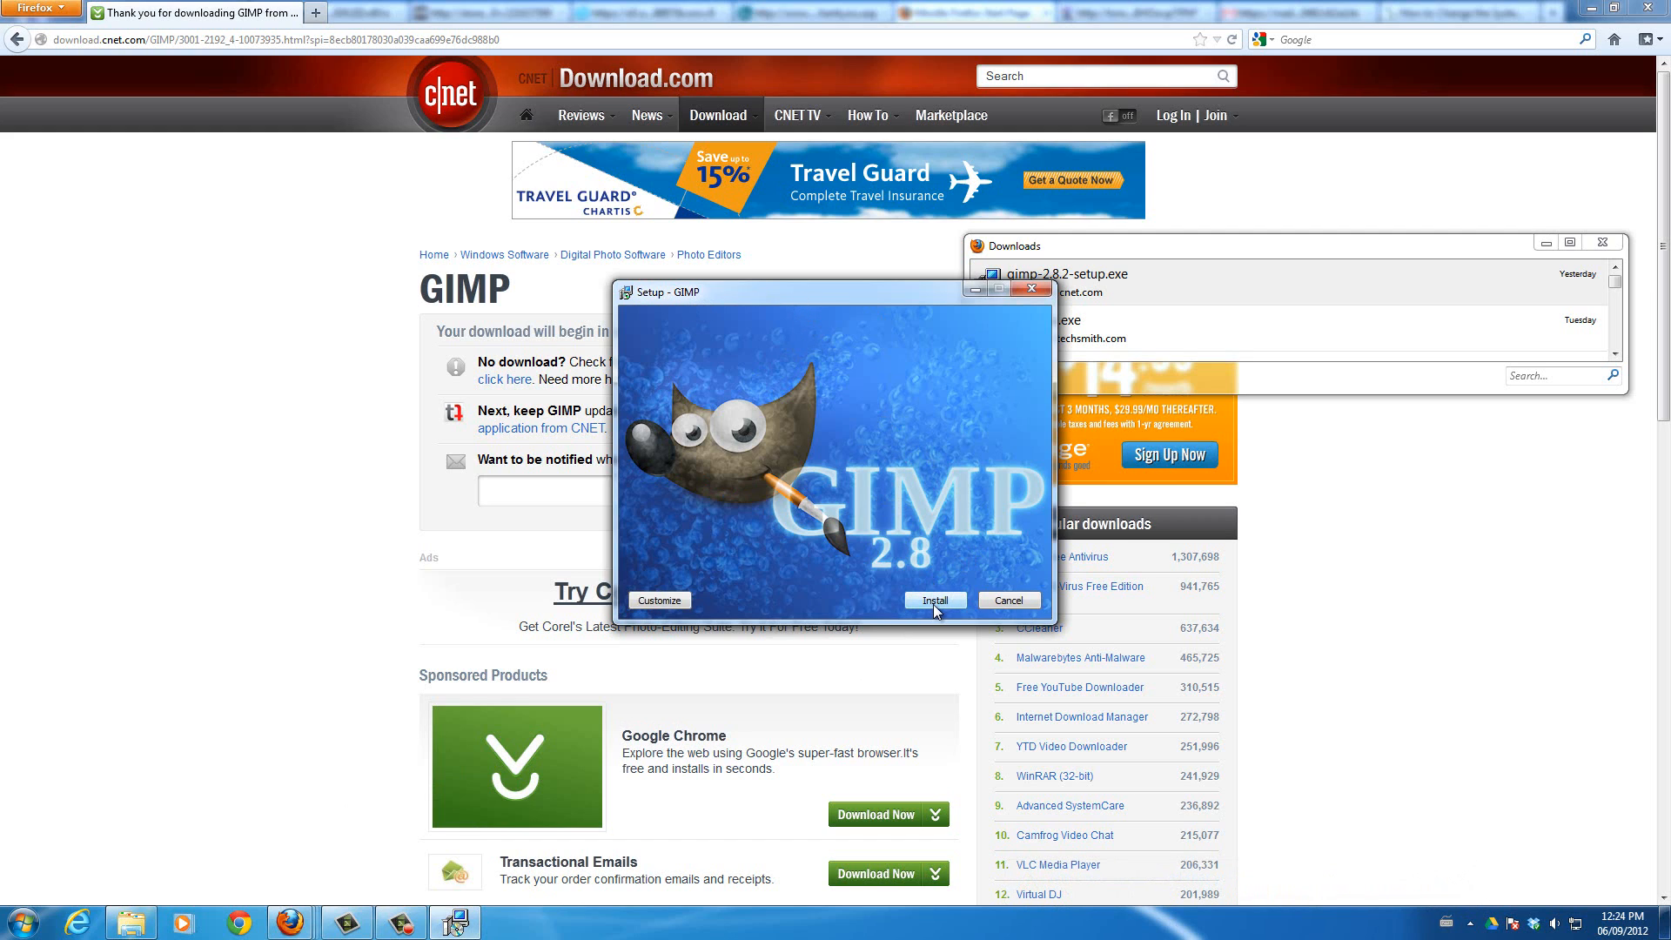
- Start installing GIMP into C:\Program Files\GIMP 2
left_click(934, 599)
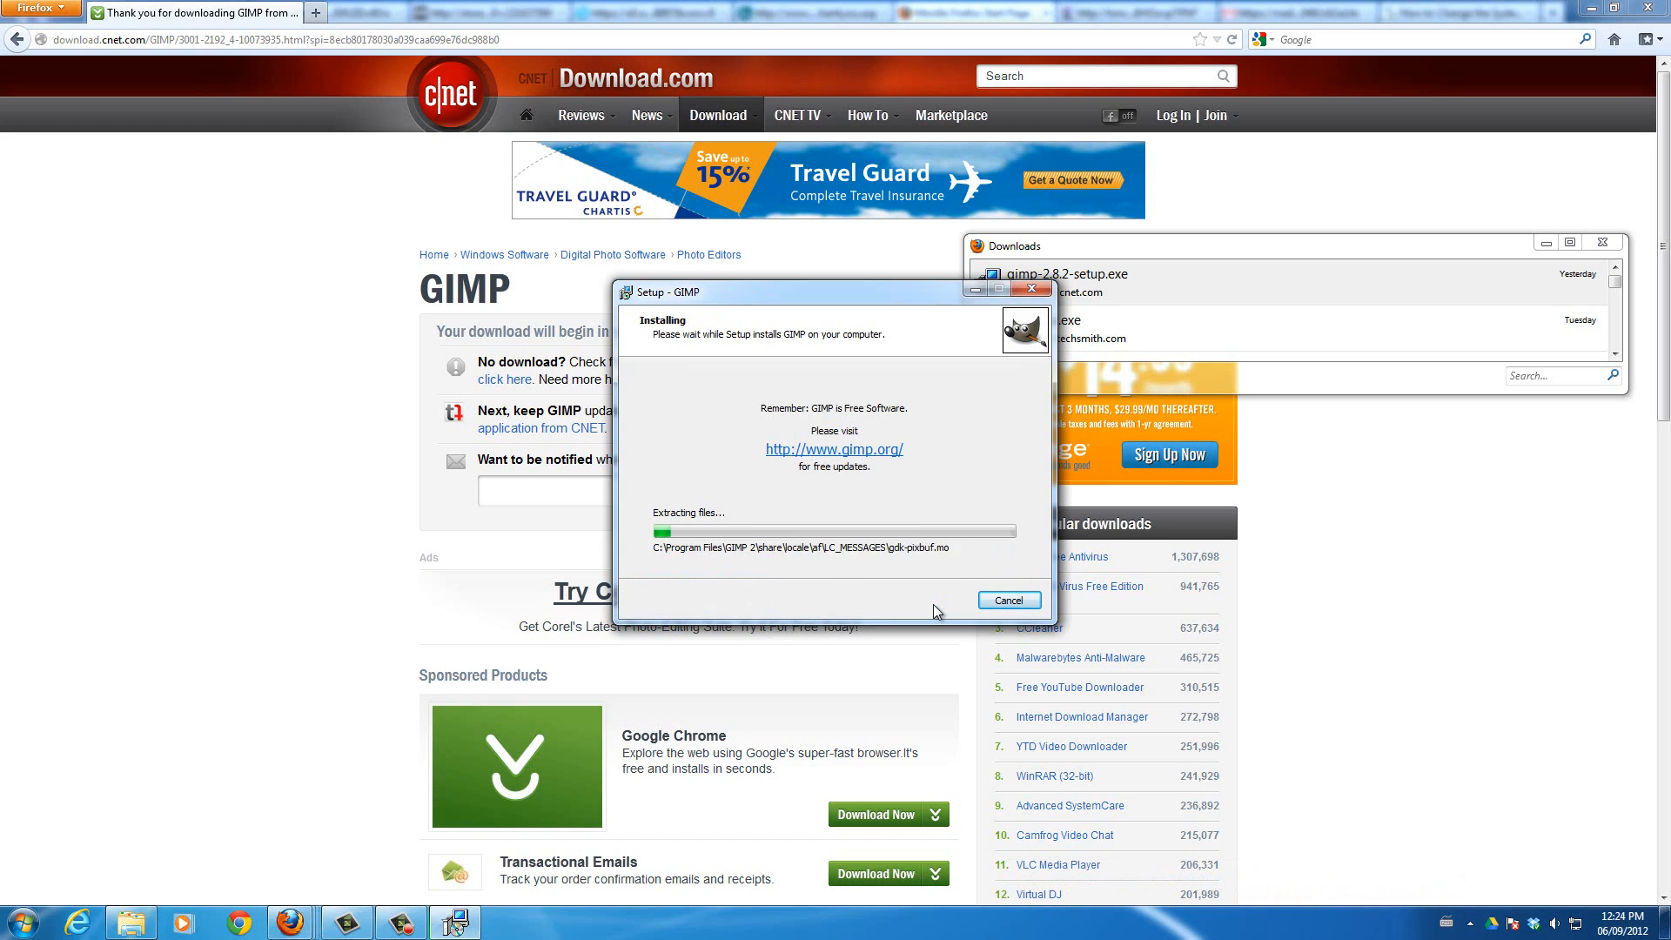
mouse_move(905, 606)
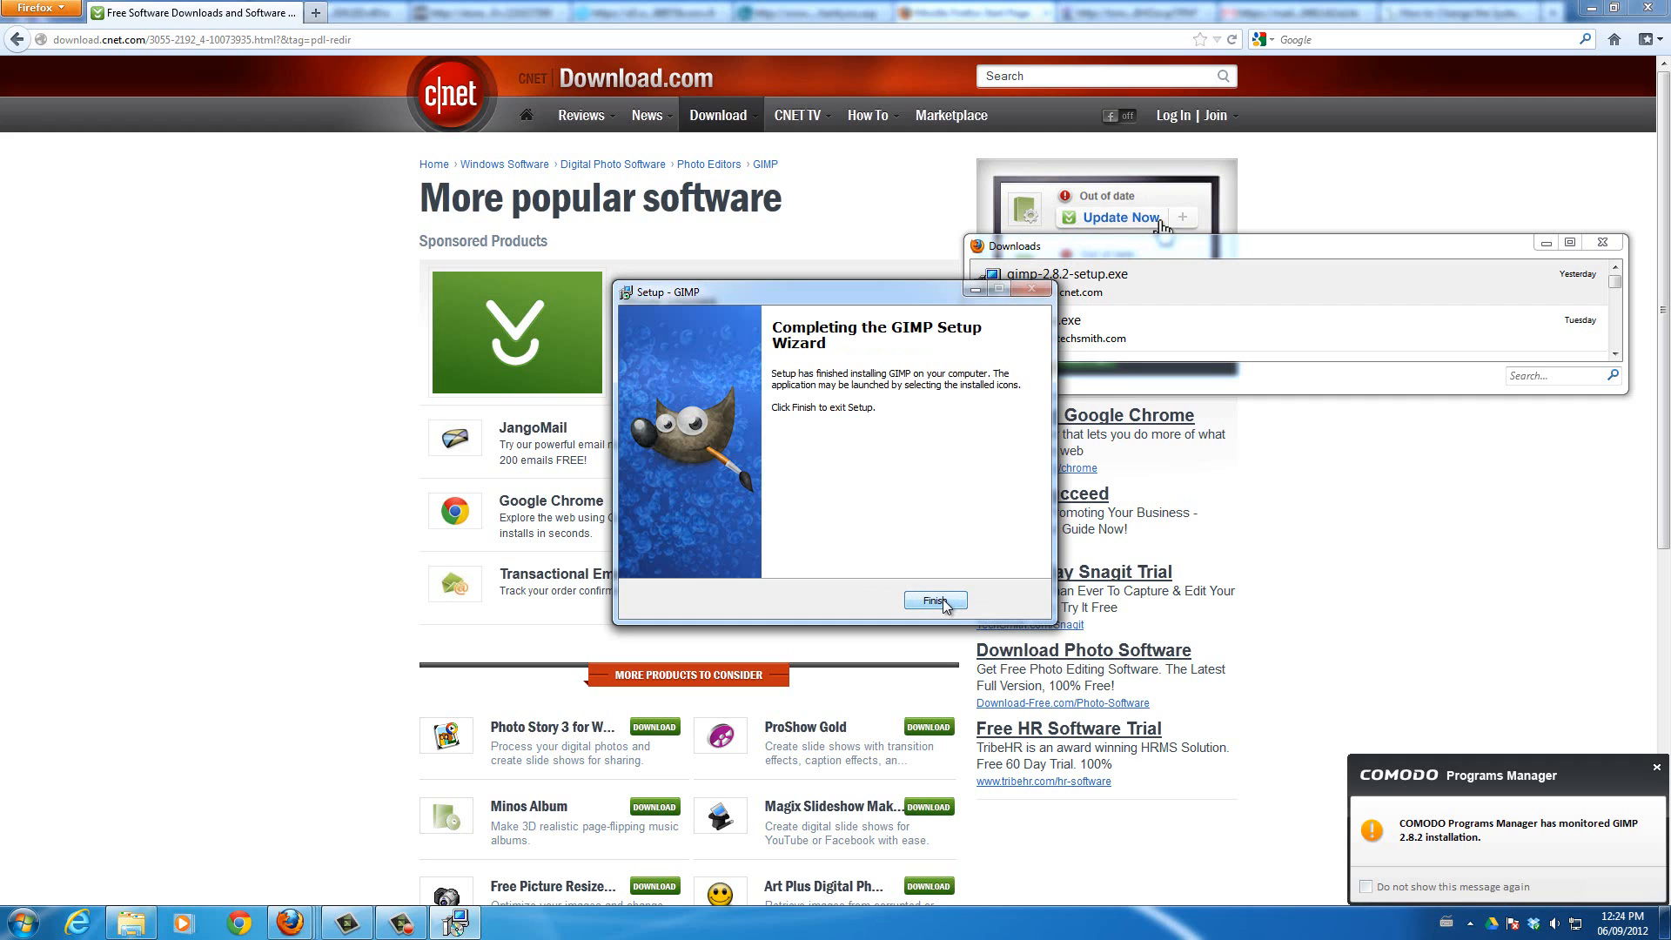
- Finish the wizard, dismiss the color scheme notification, and close the Explorer folder
left_click(935, 600)
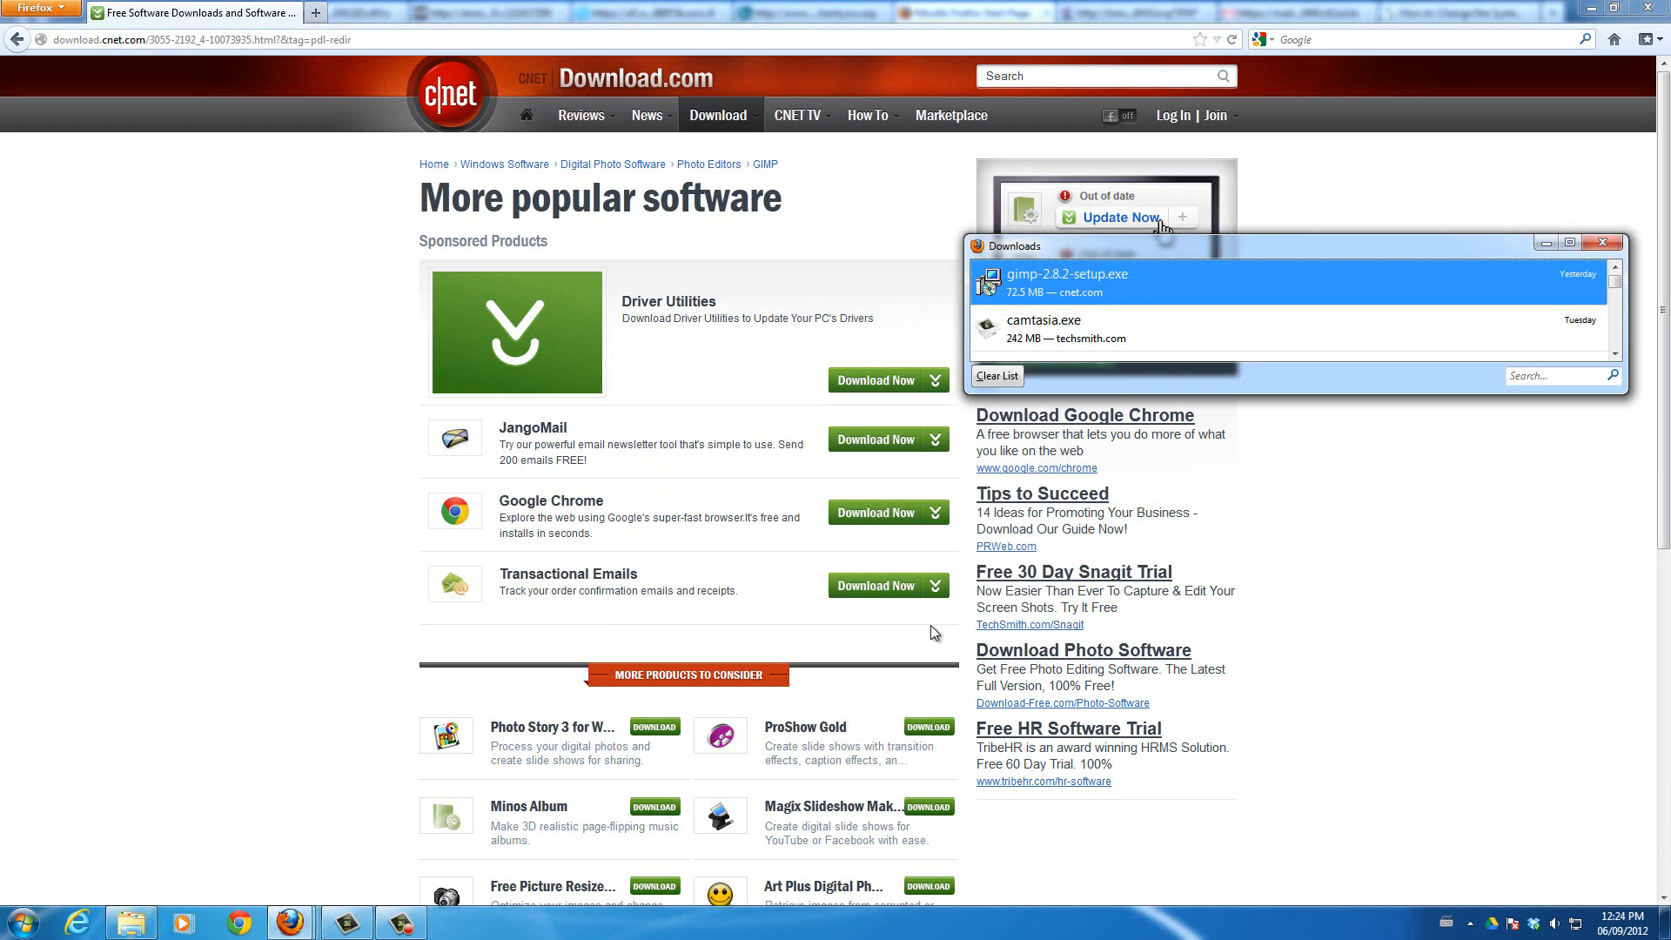
left_click(1604, 242)
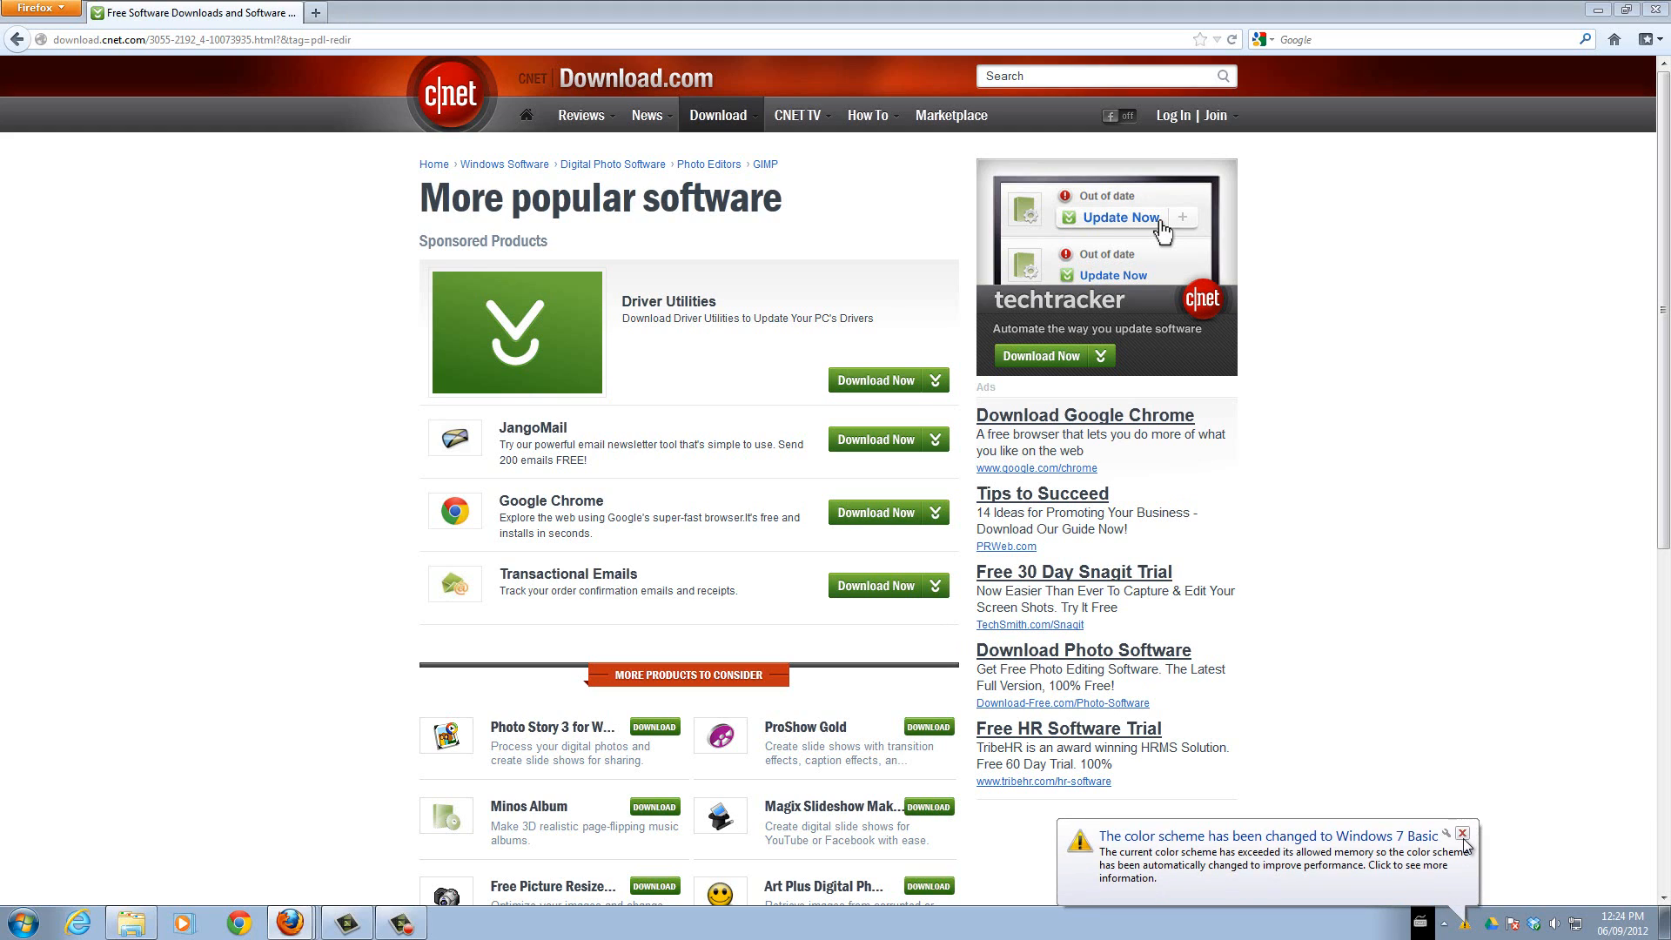
left_click(1462, 834)
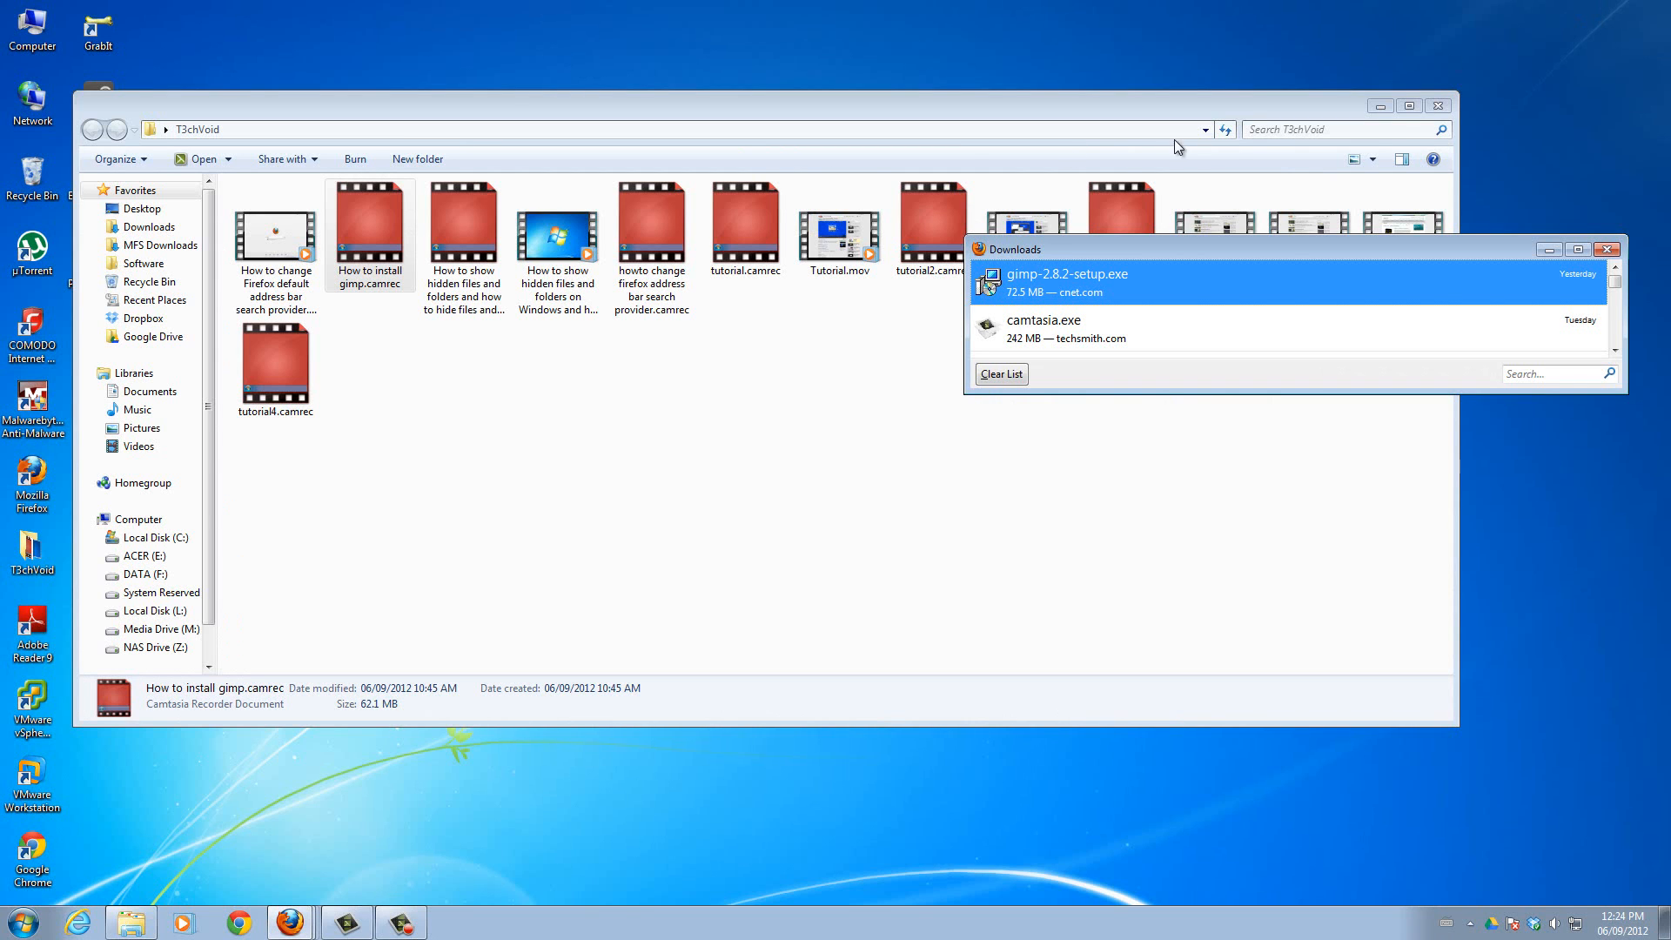
left_click(1438, 105)
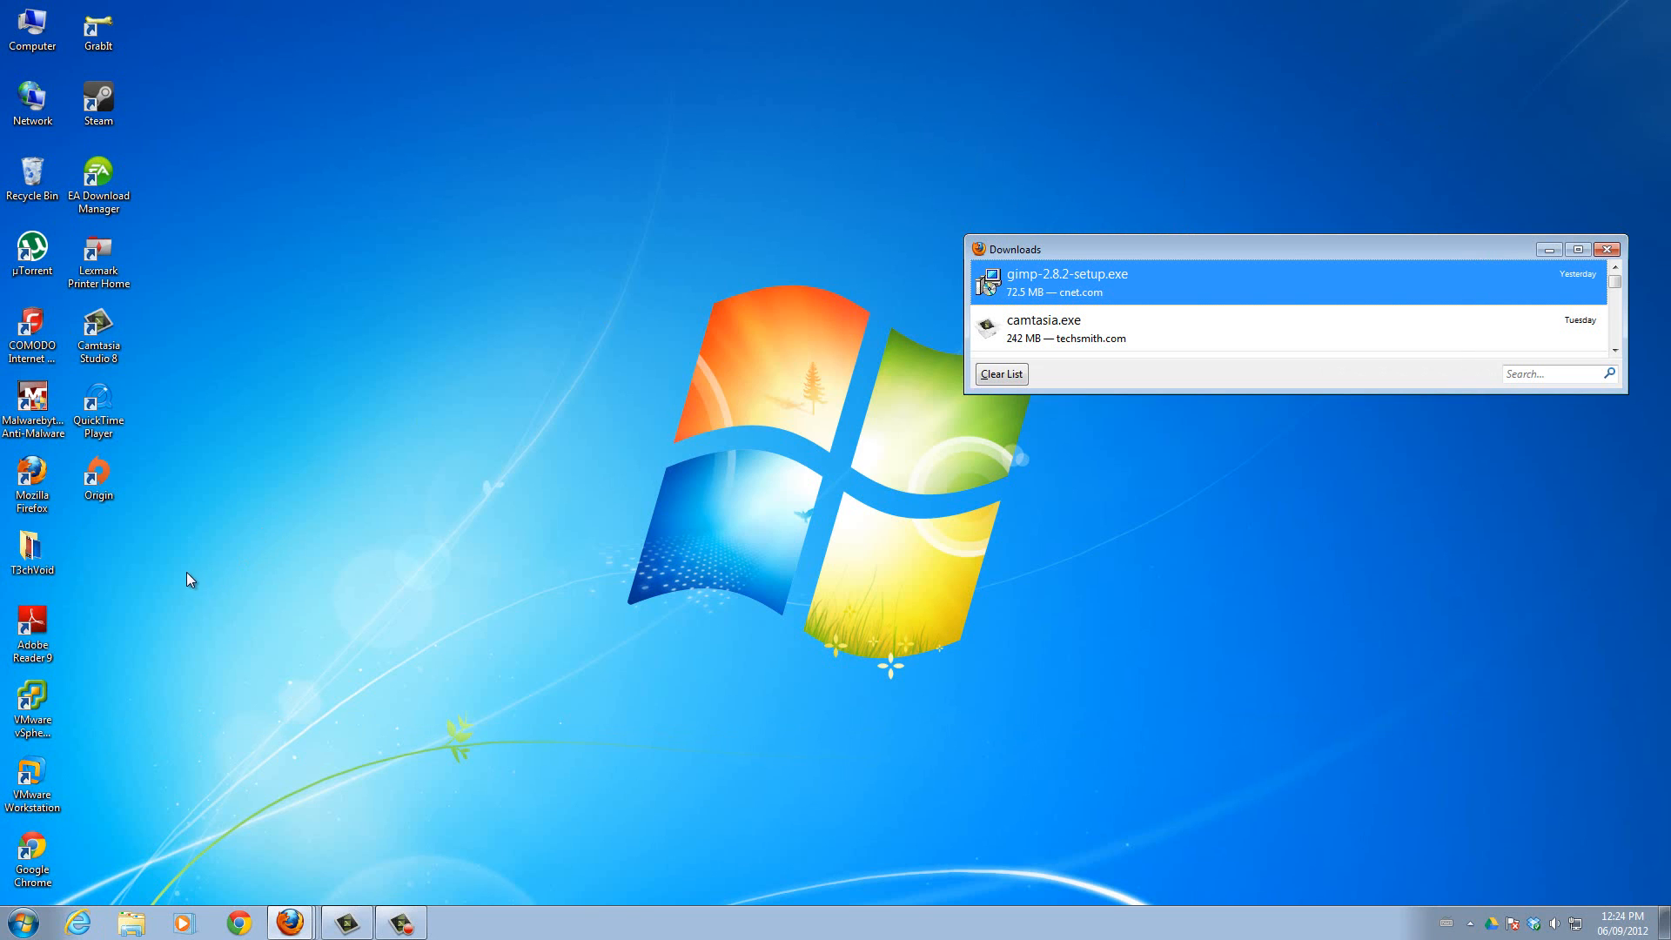
mouse_move(101, 70)
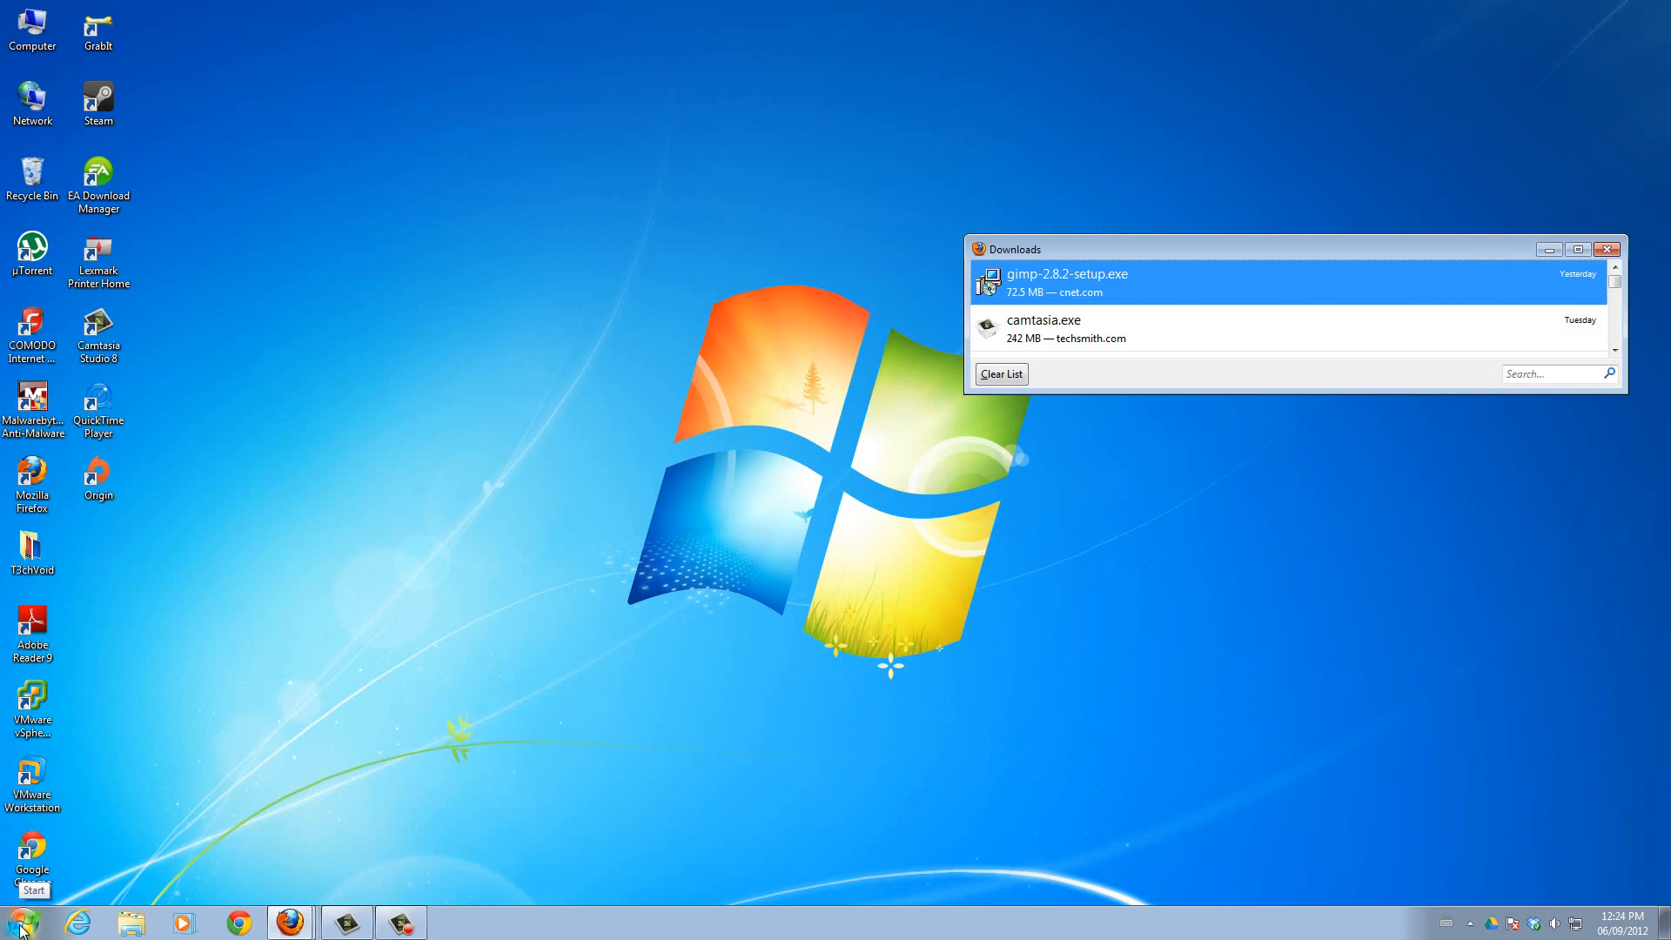
- Launch GIMP 2.8 from its shortcut, close the downloads list, and open System from the taskbar
double_click(1065, 282)
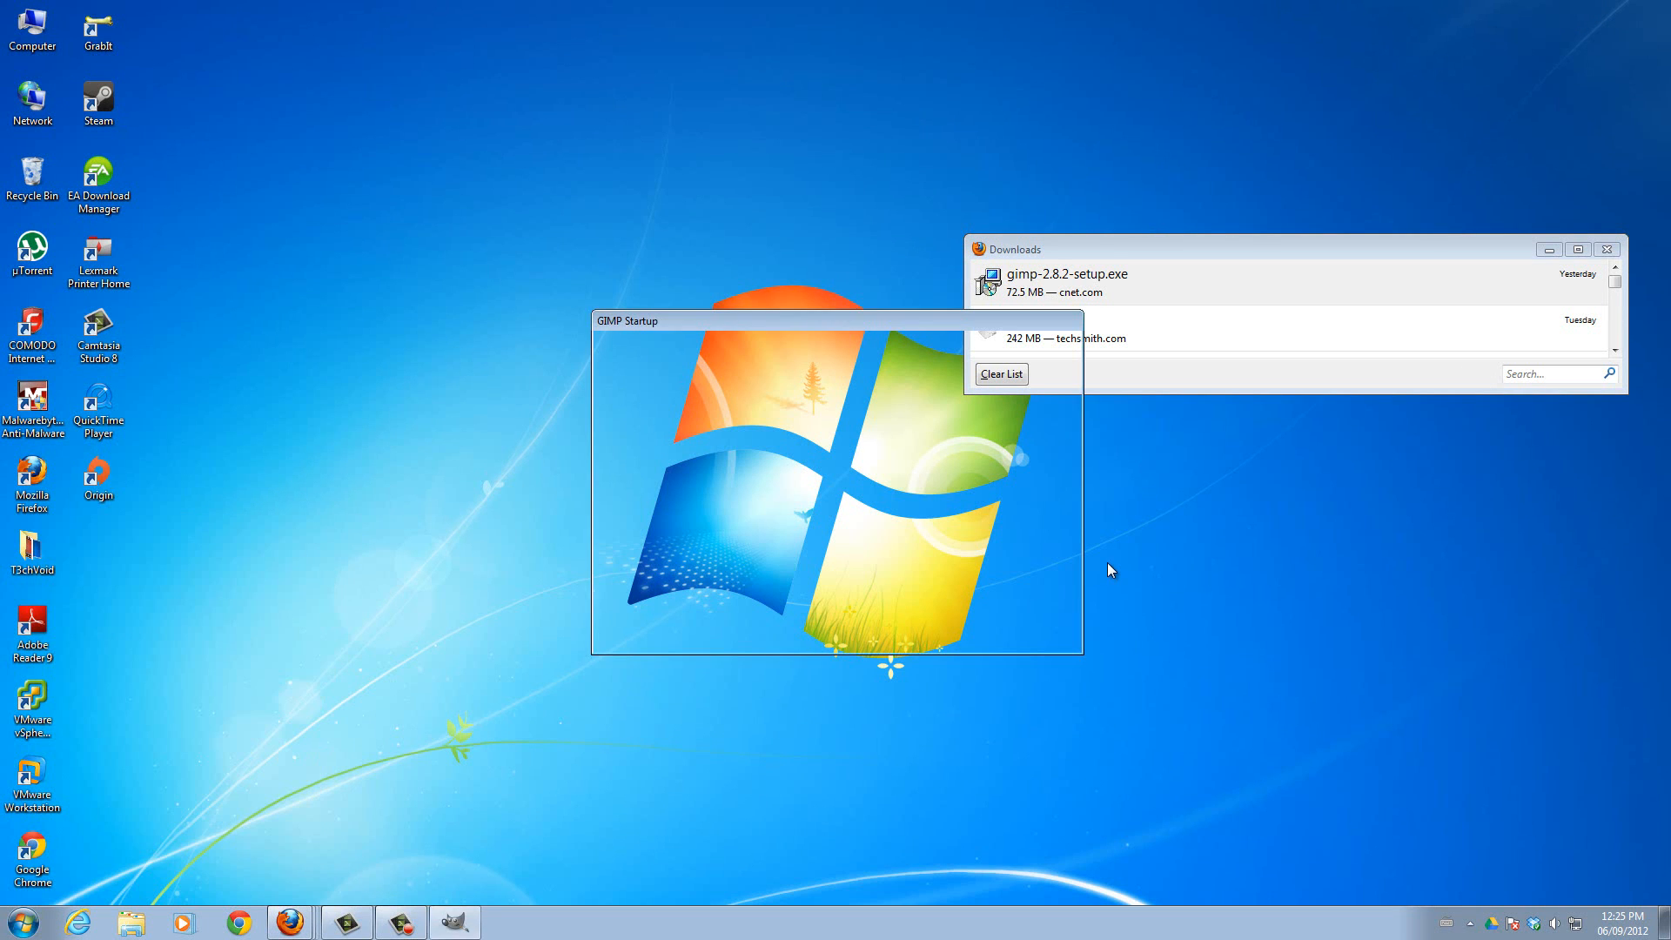
mouse_move(1106, 557)
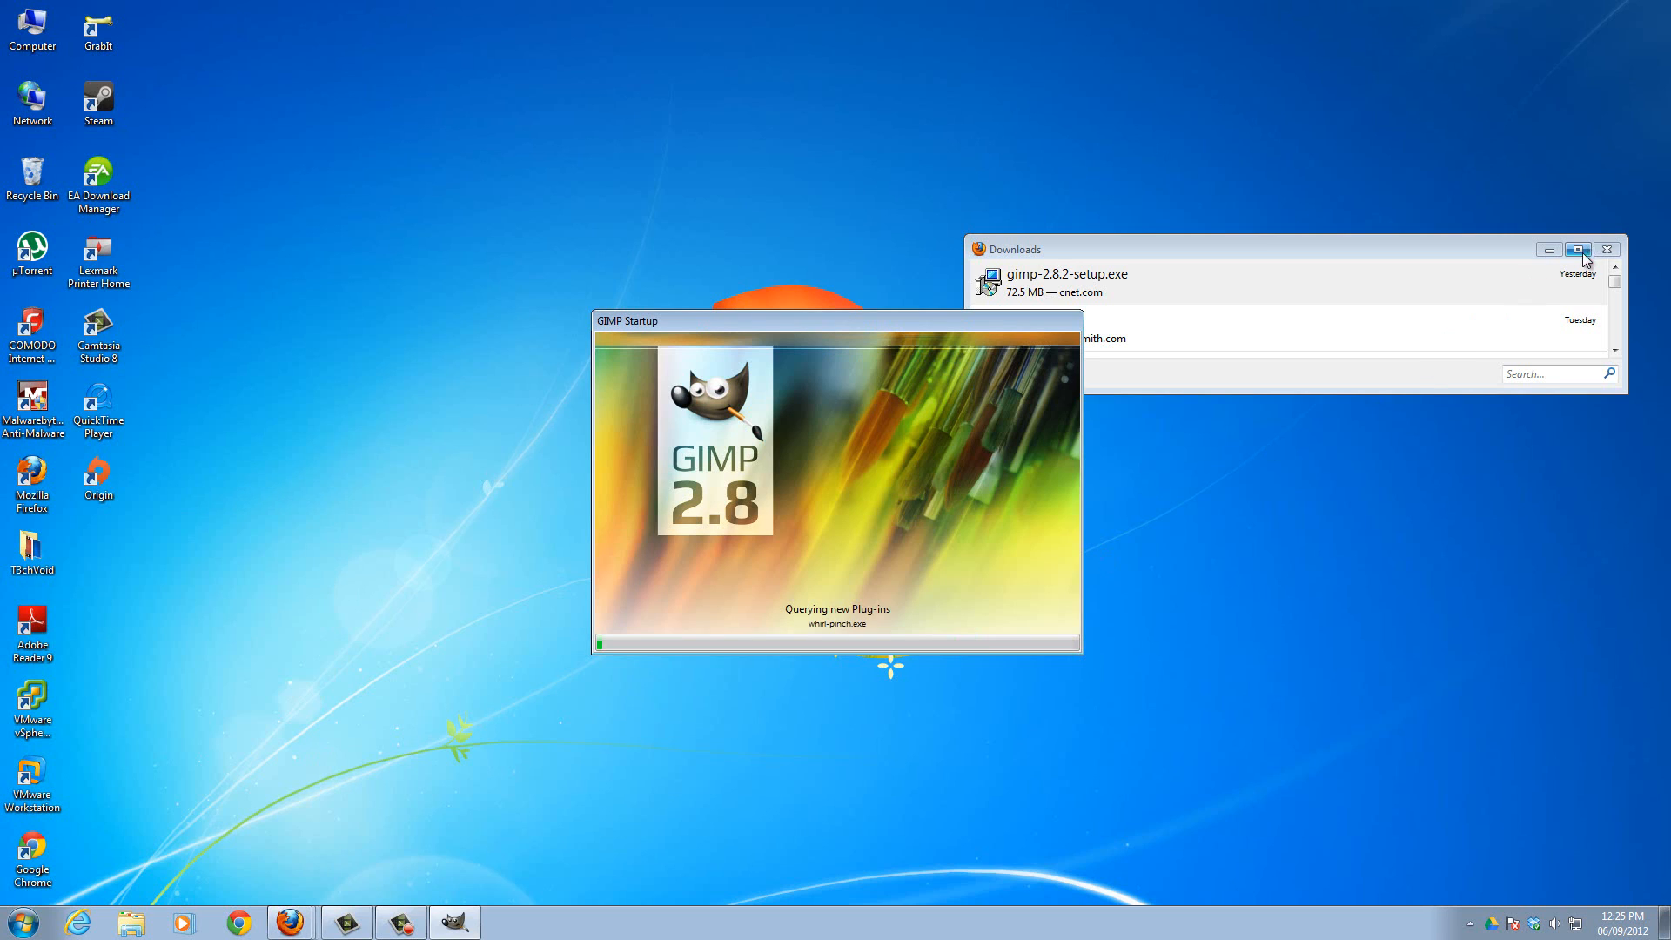
left_click(1577, 249)
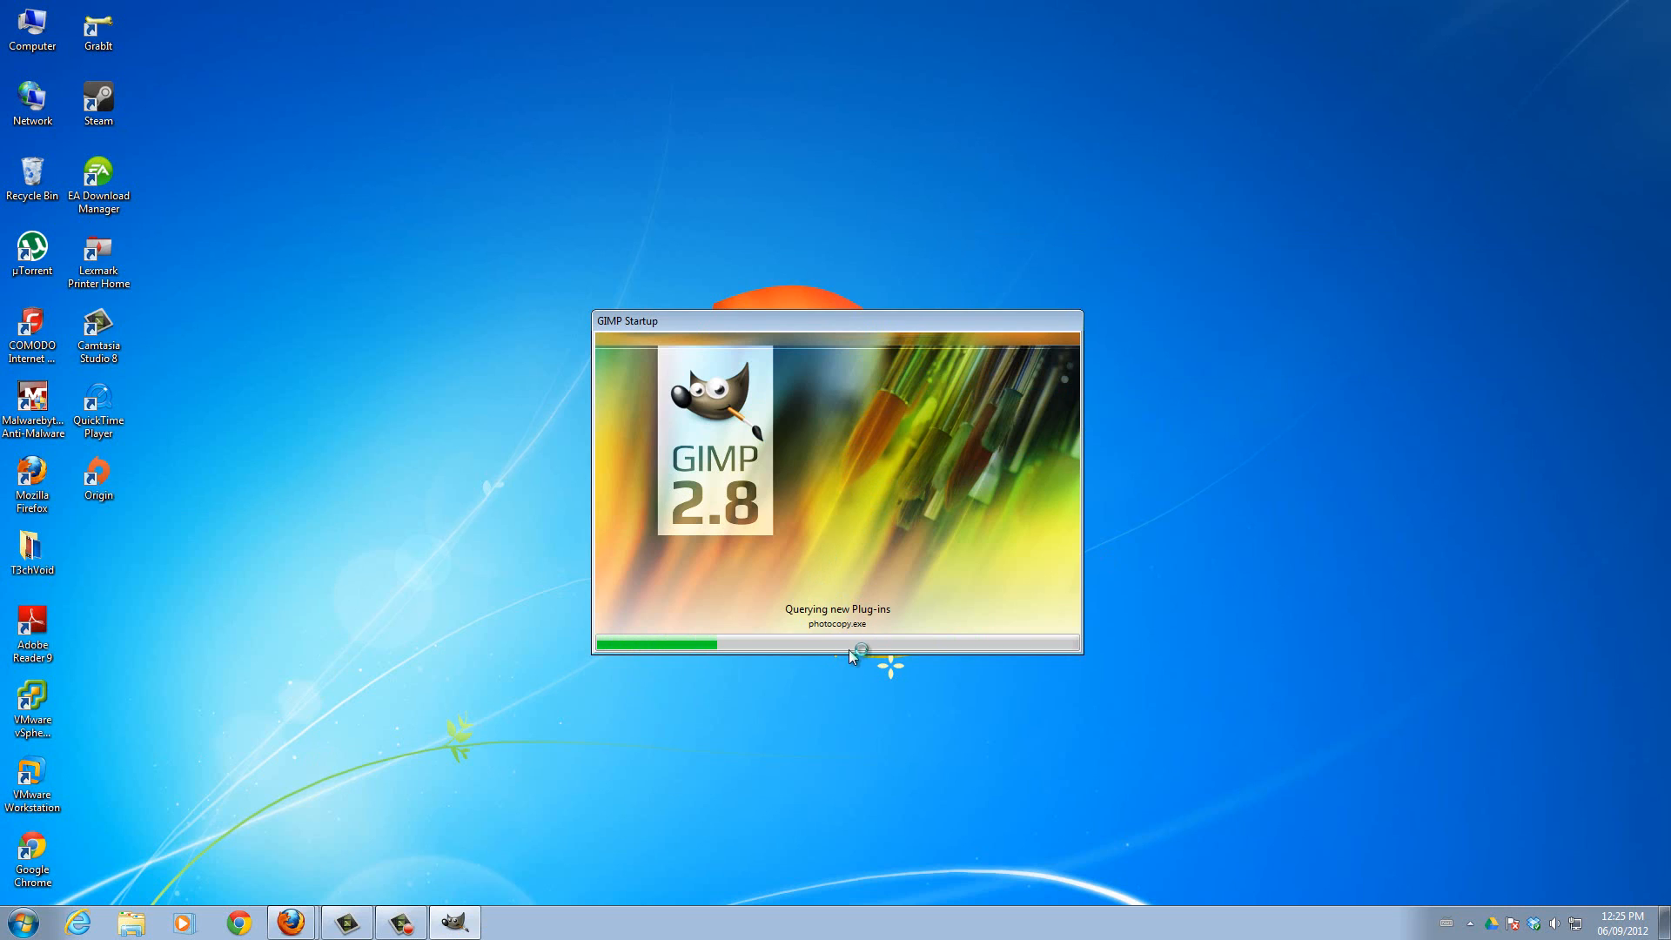
mouse_move(787, 680)
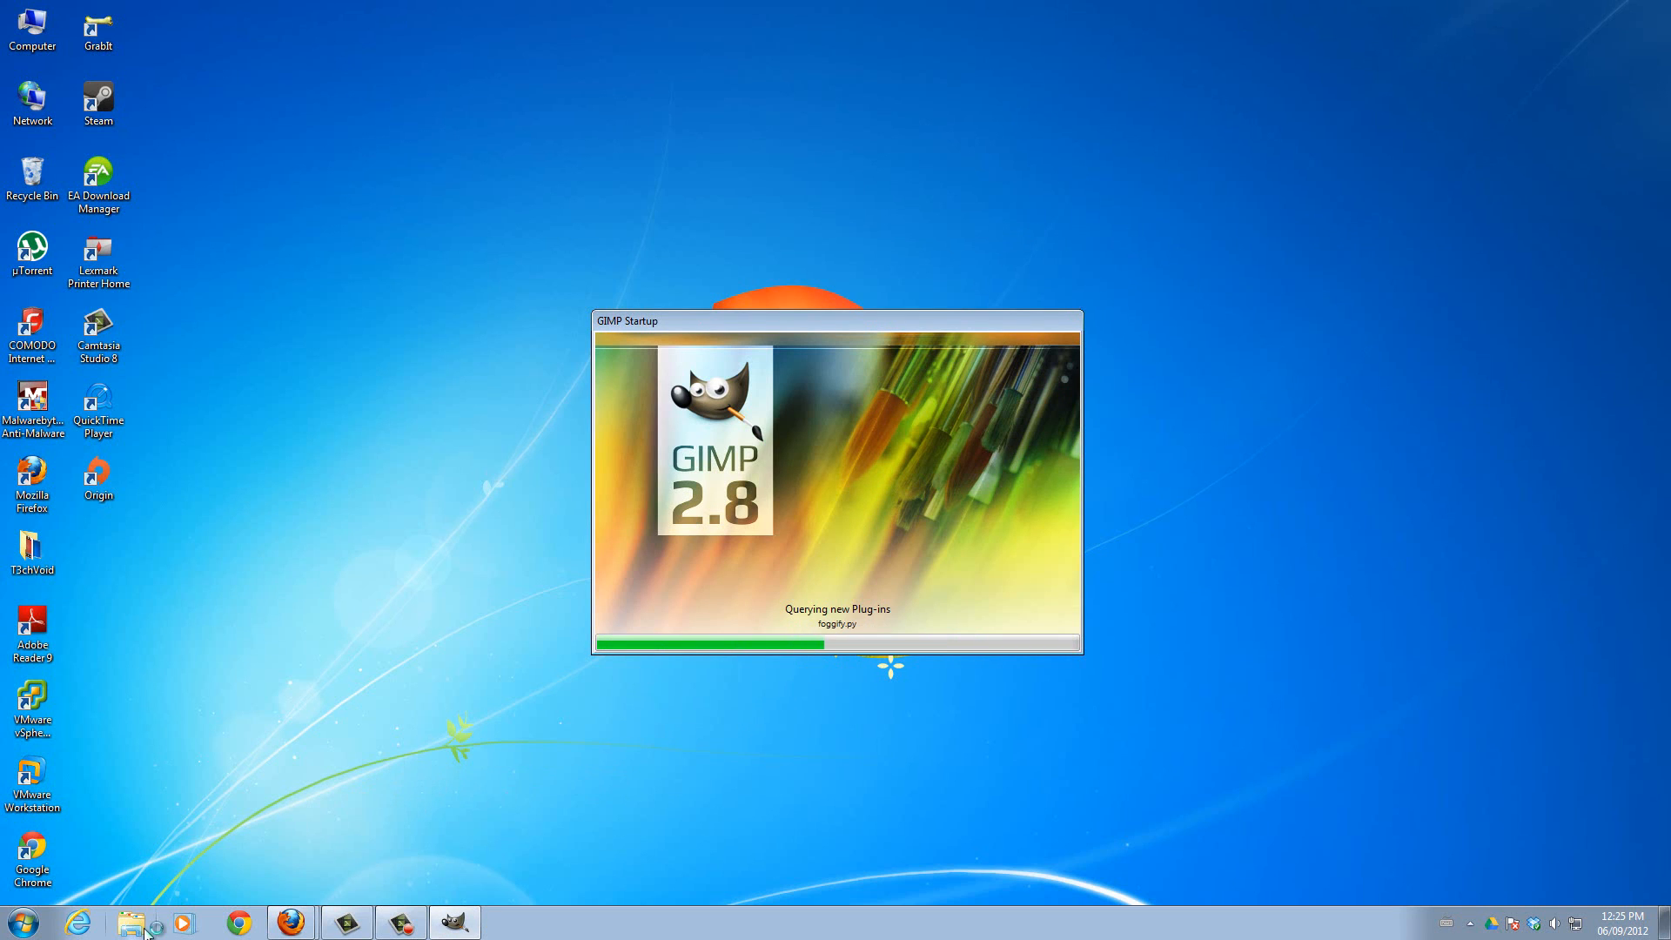
left_click(130, 922)
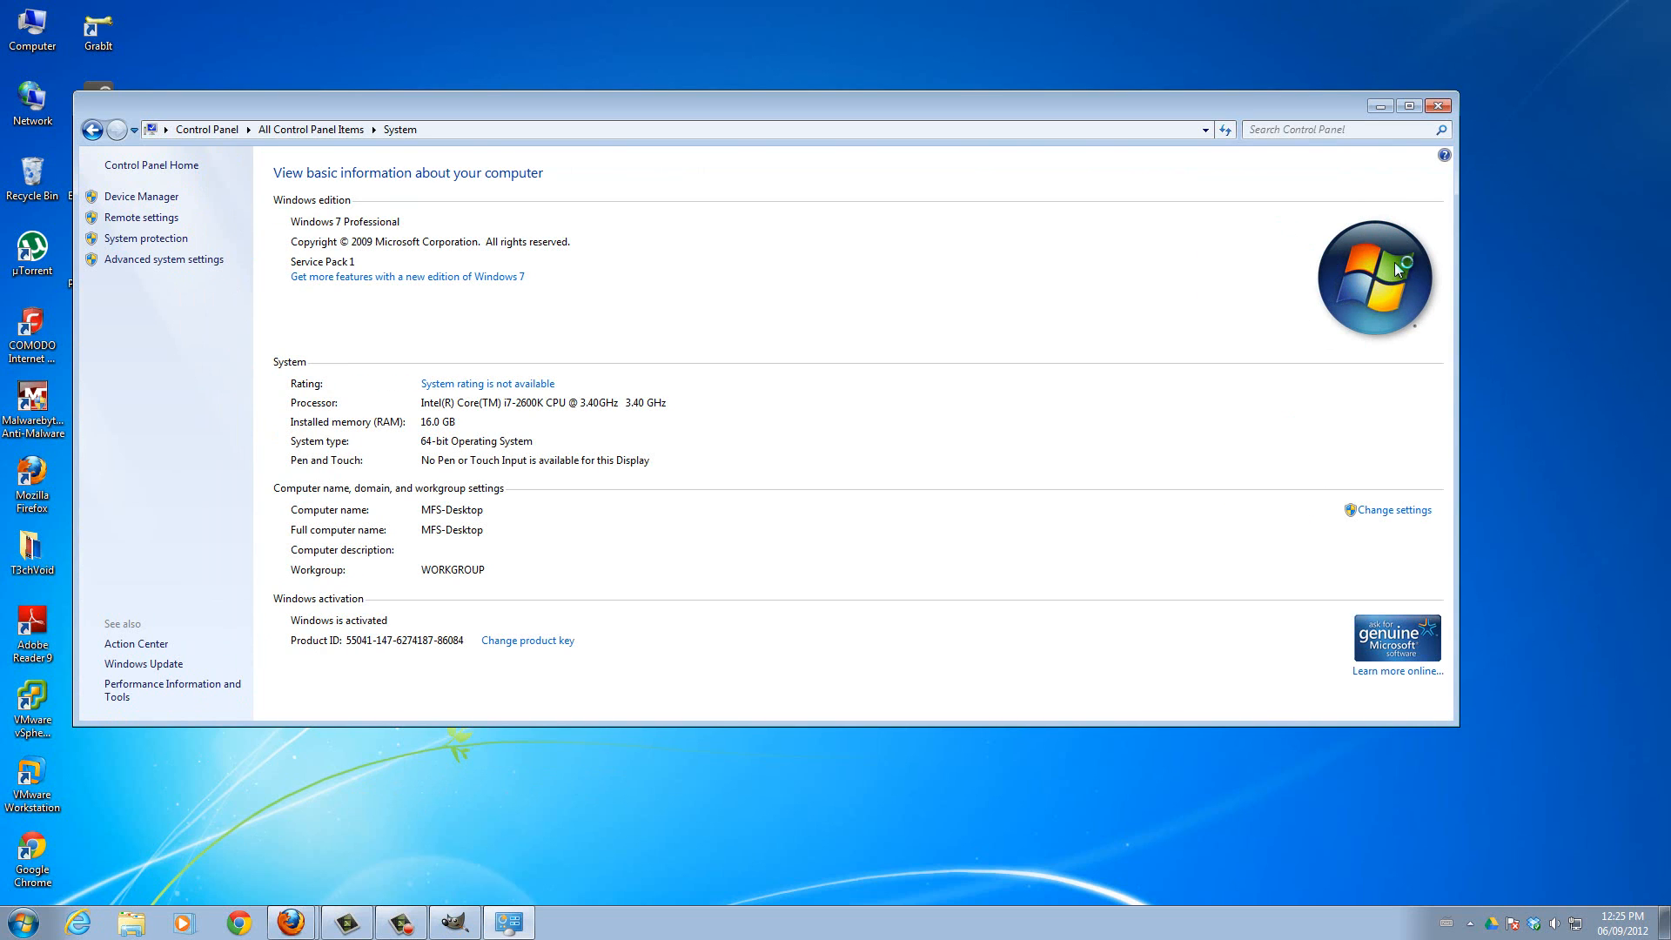
mouse_move(730, 428)
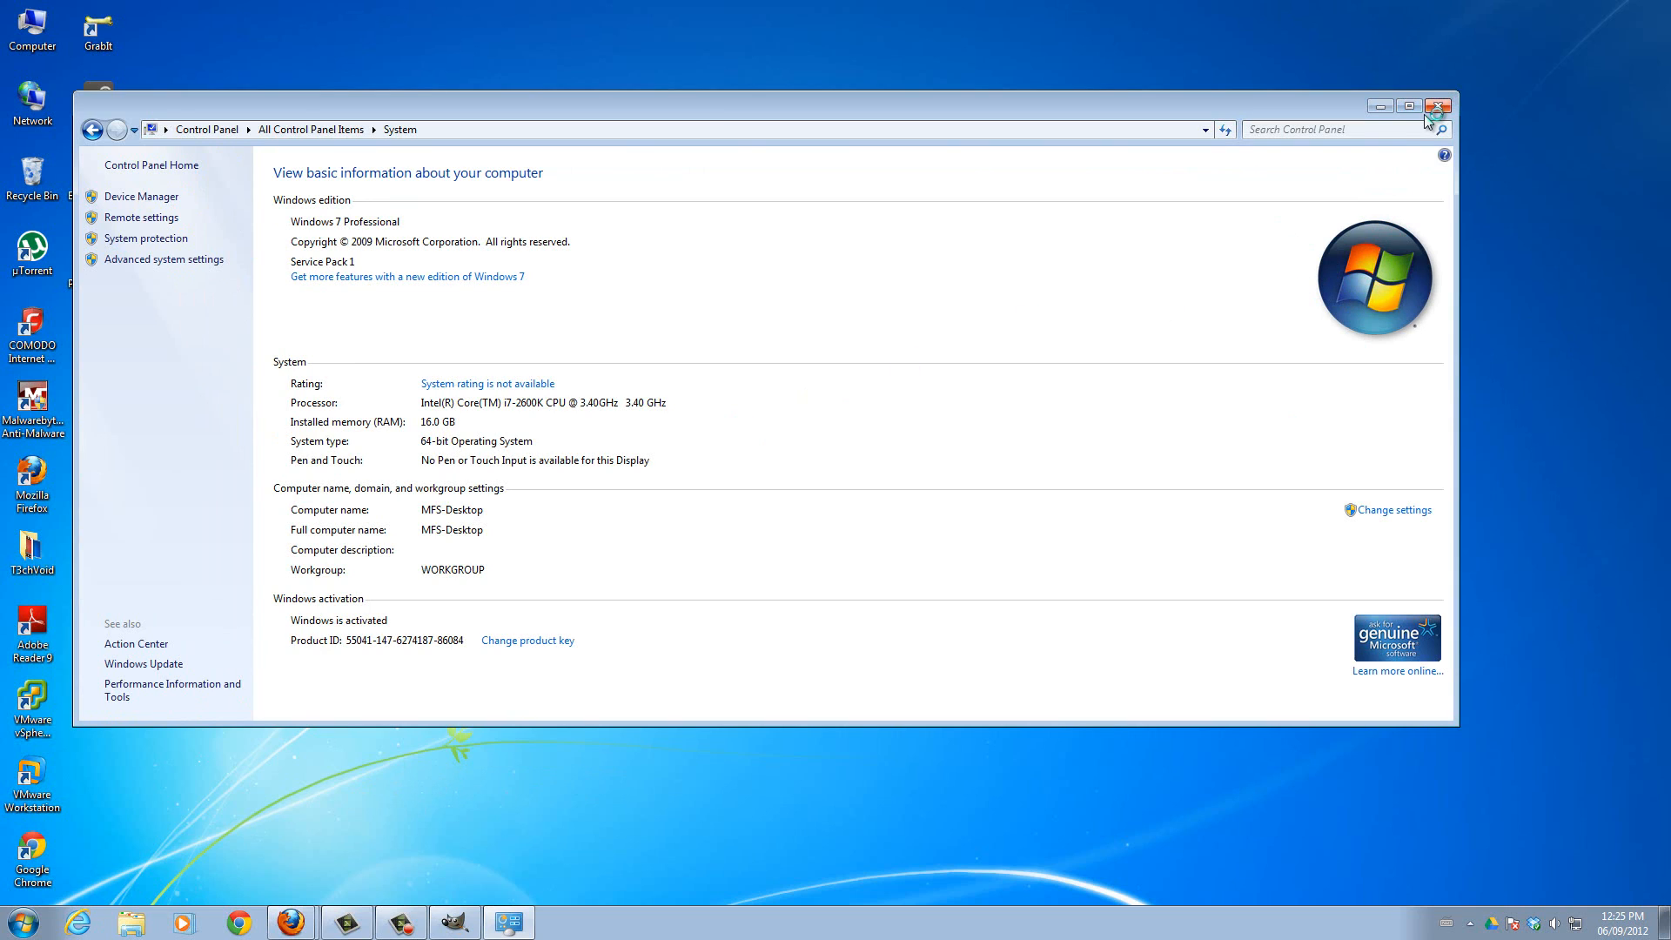
- Close the System window so GIMP's main window, toolbox and brushes panel show
left_click(1438, 105)
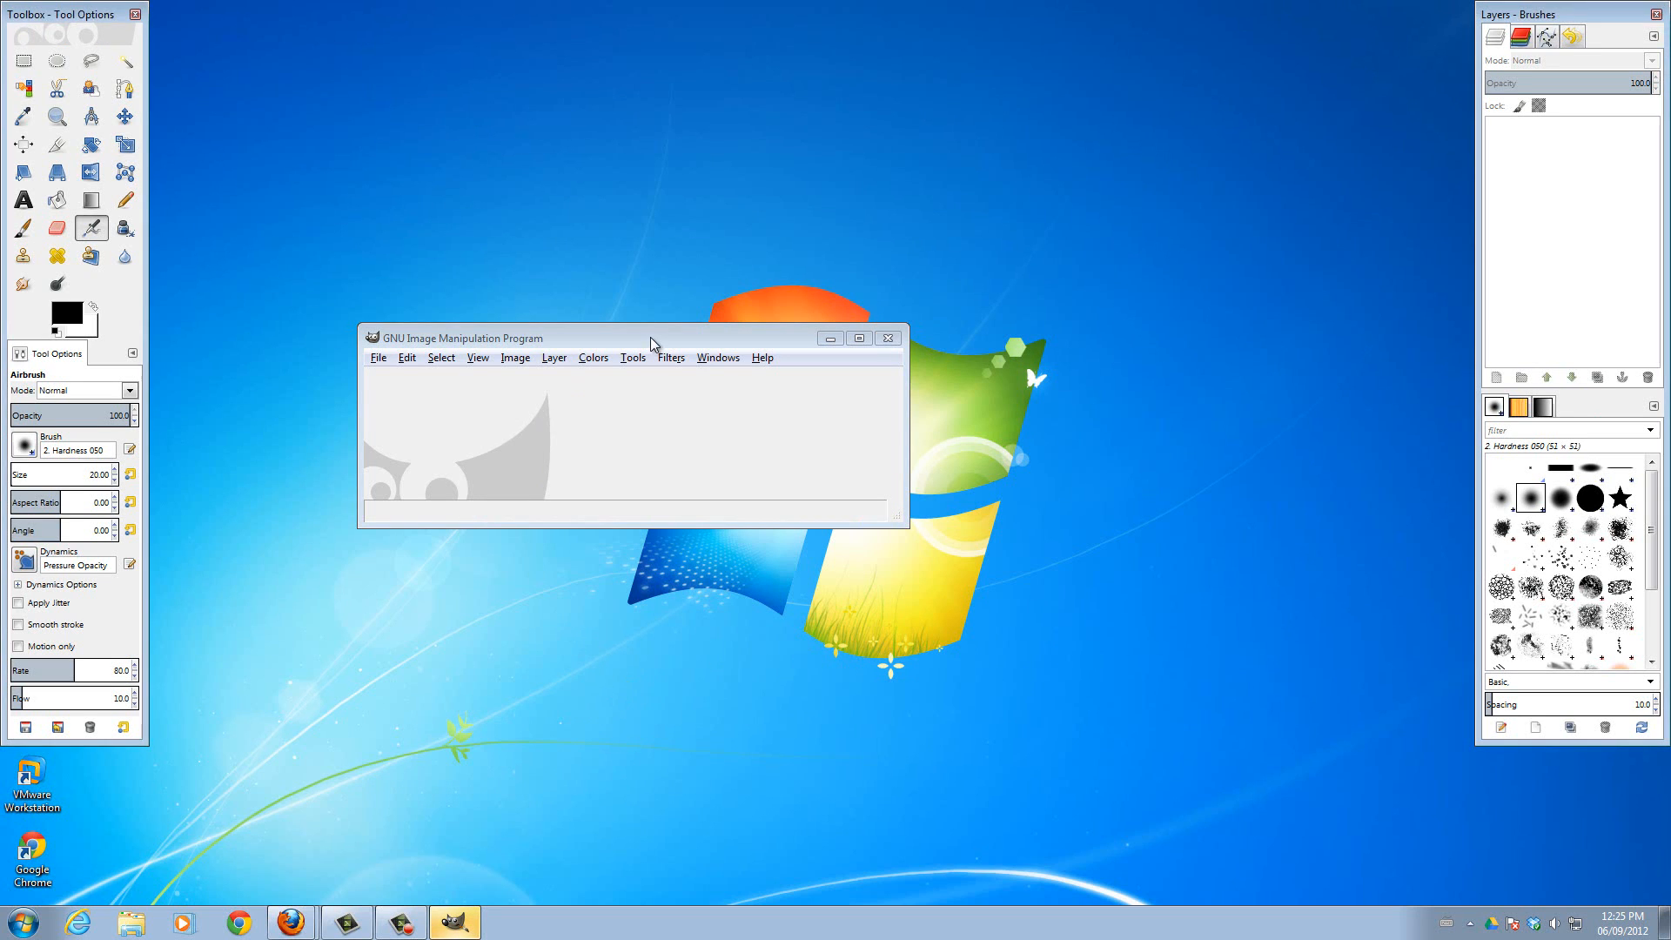
mouse_move(594, 214)
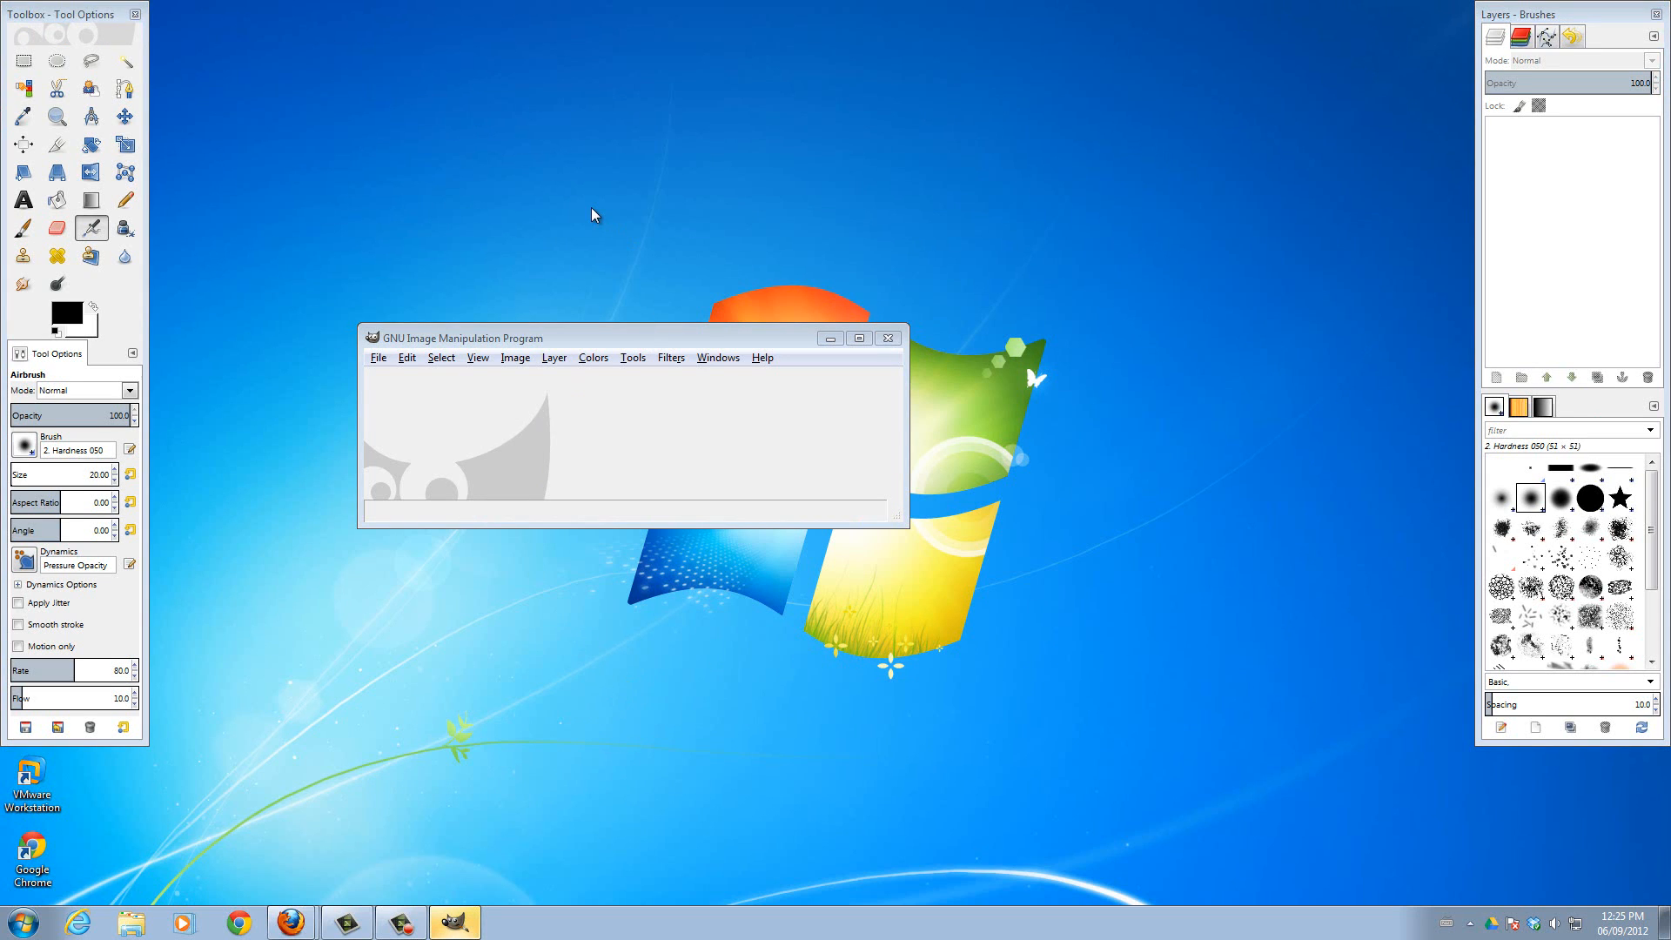
mouse_move(787, 256)
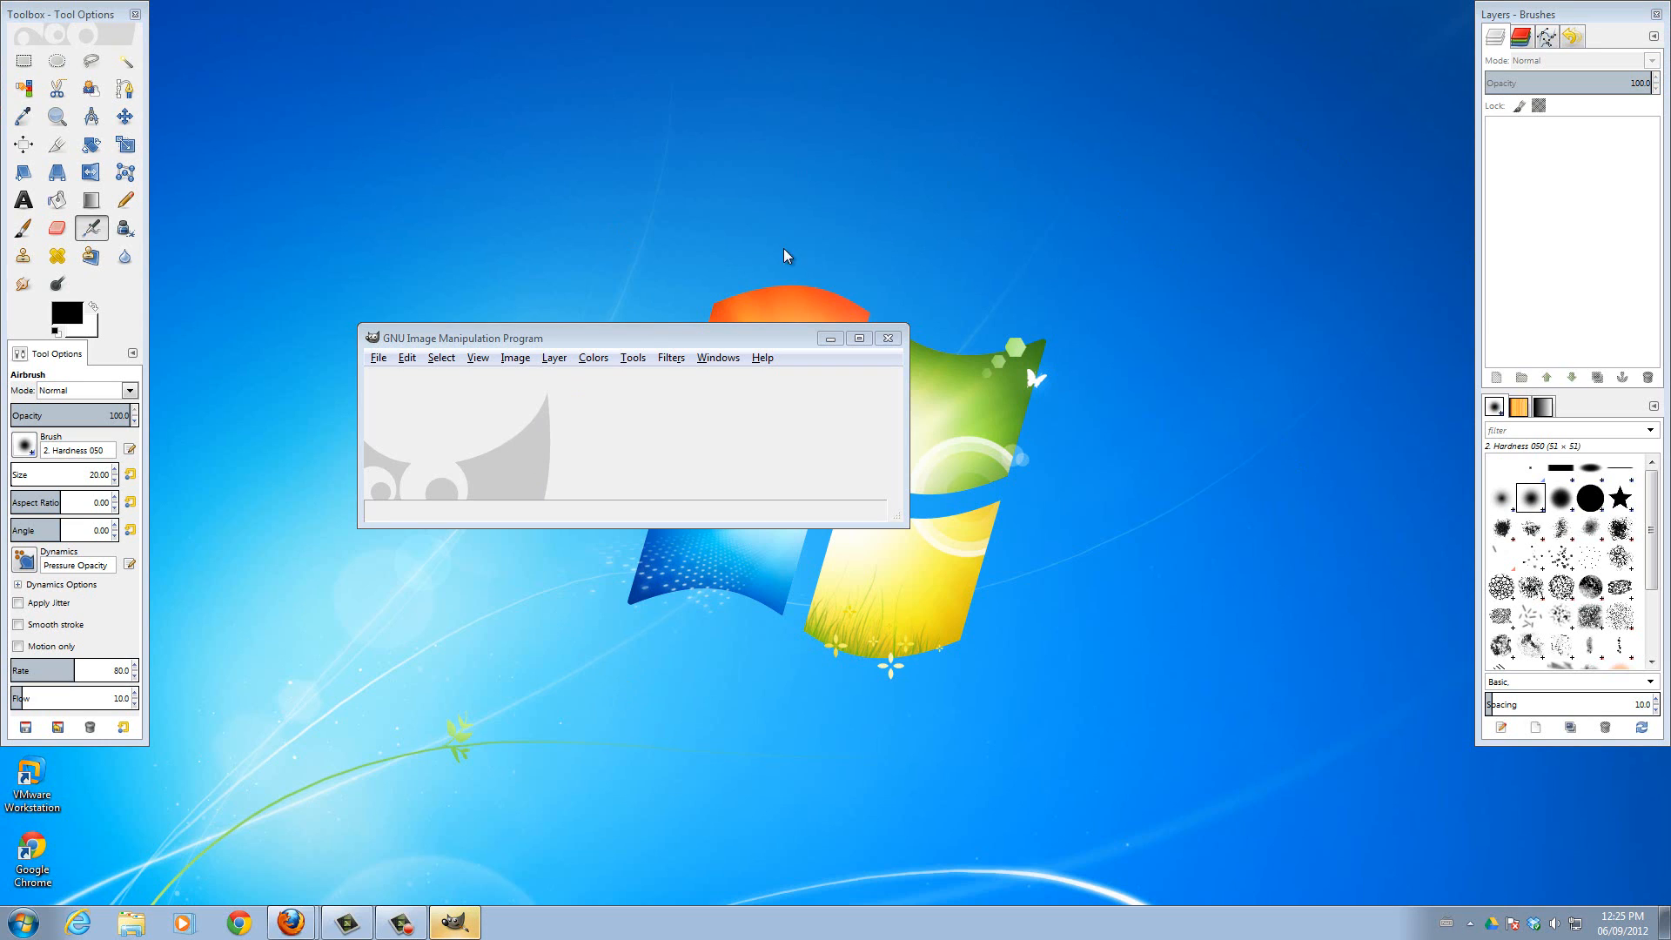